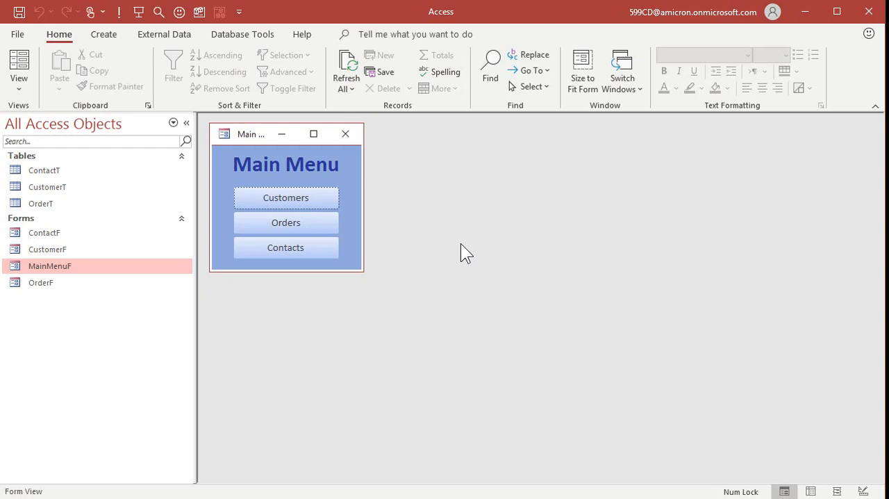
mouse_move(494, 209)
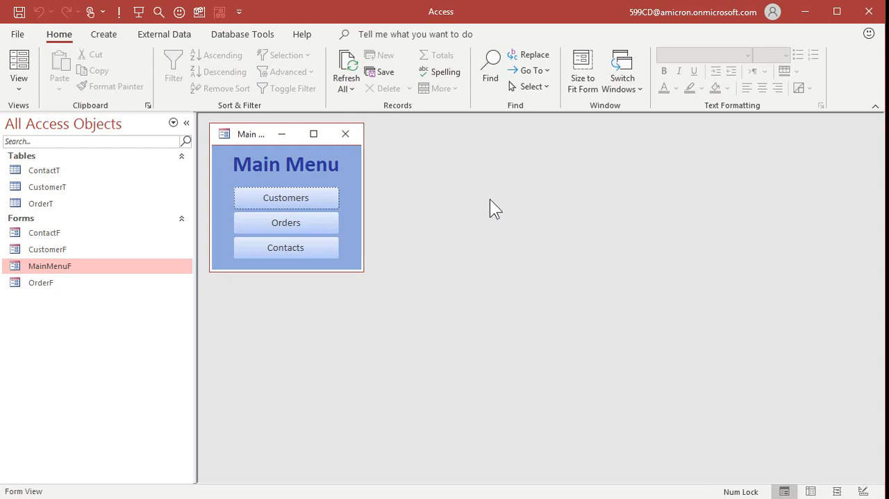
mouse_move(63, 350)
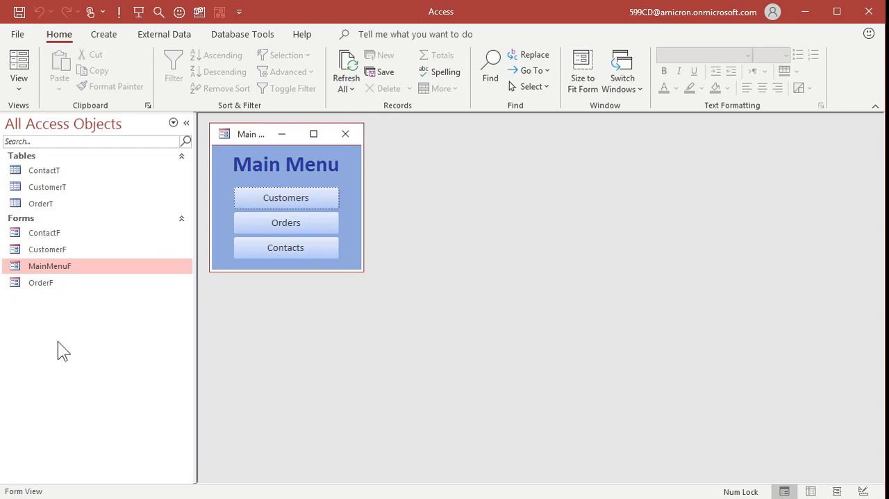
mouse_move(407, 273)
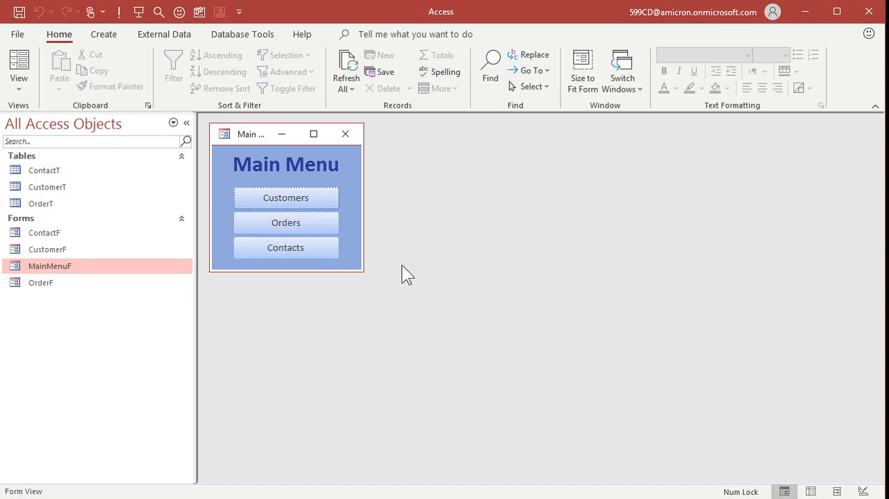
Browse the customer records in the customer form, then close it
left_click(286, 197)
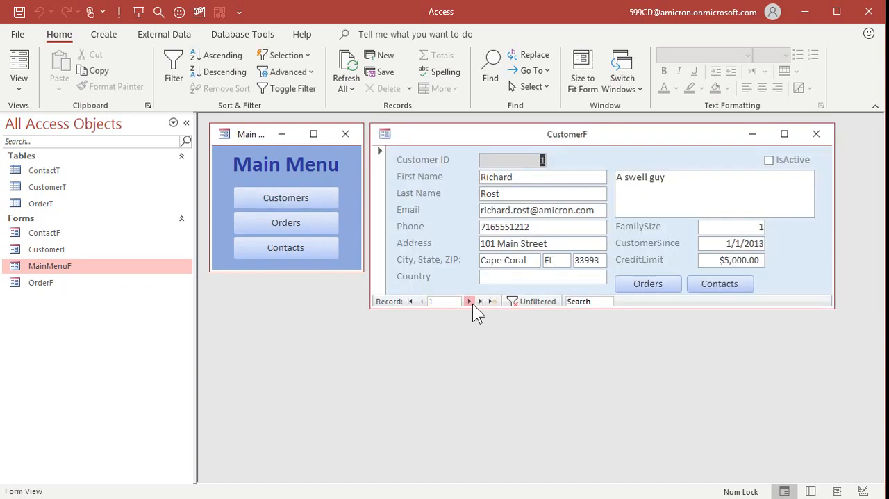
left_click(469, 301)
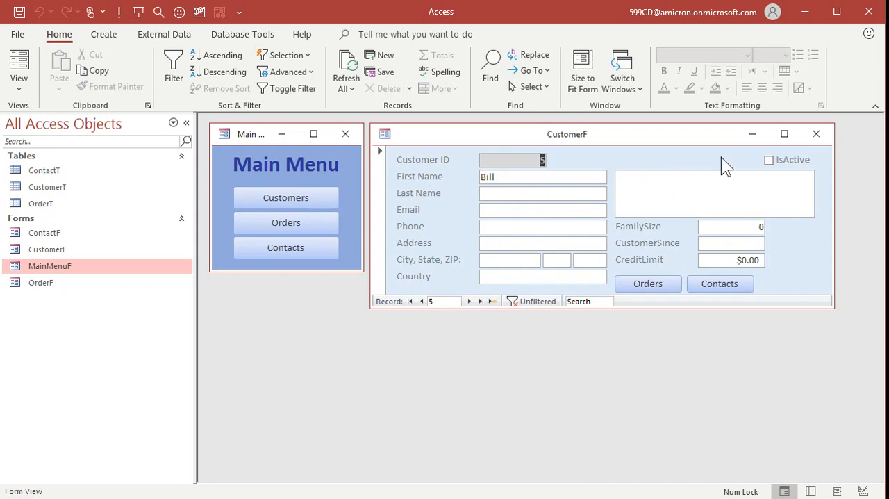
left_click(816, 134)
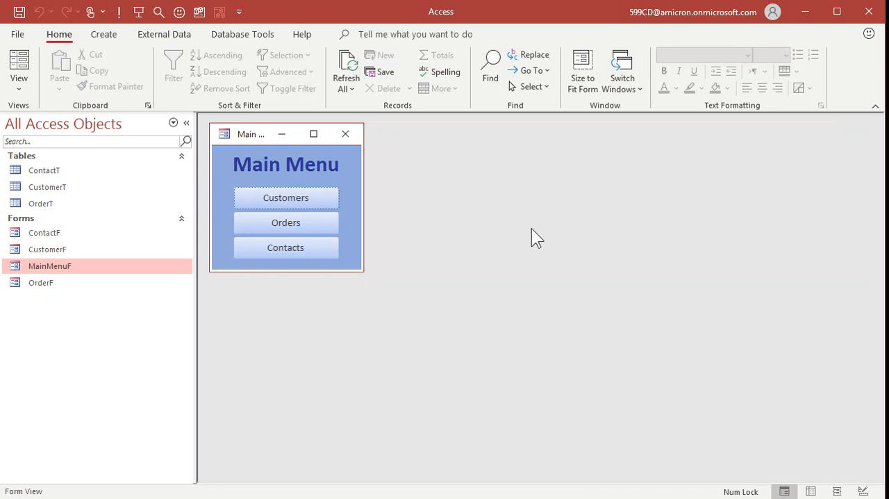
mouse_move(498, 253)
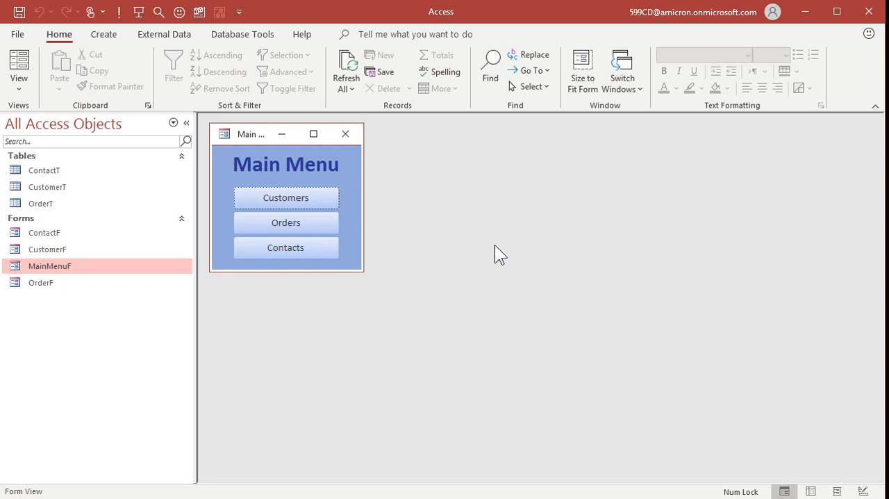
mouse_move(540, 236)
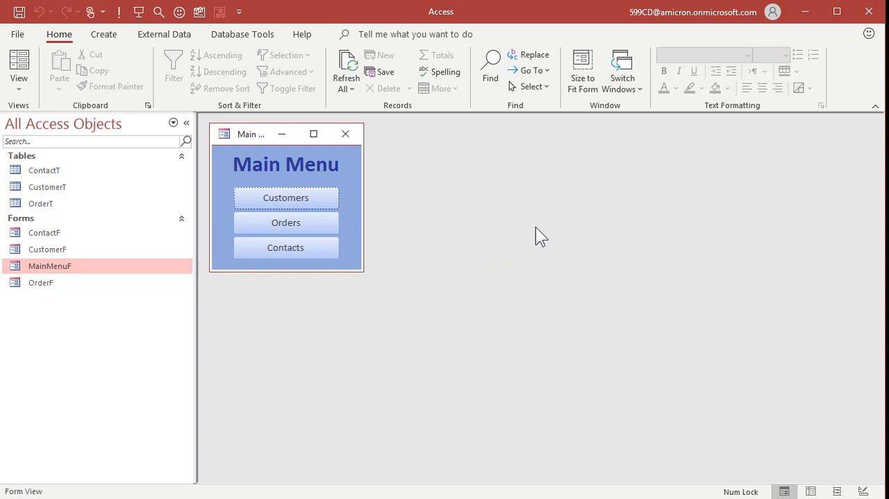
mouse_move(443, 196)
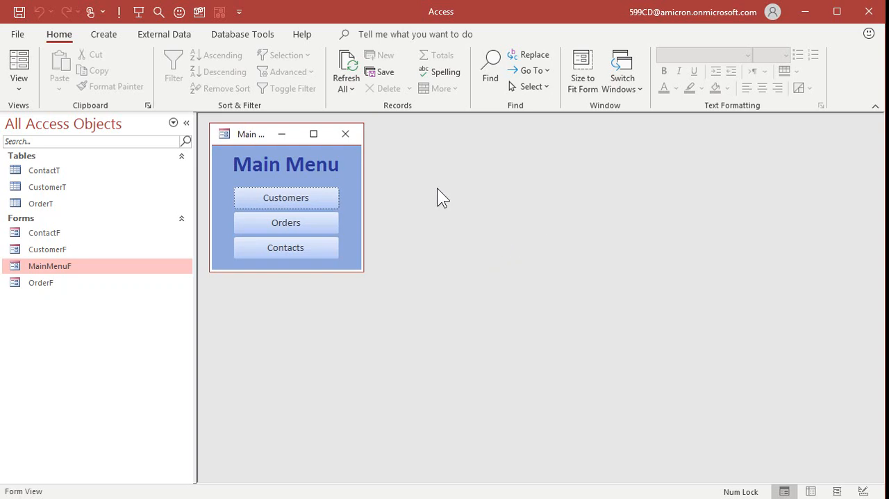
Start a blank report design with CustomerT as its record source
left_click(103, 34)
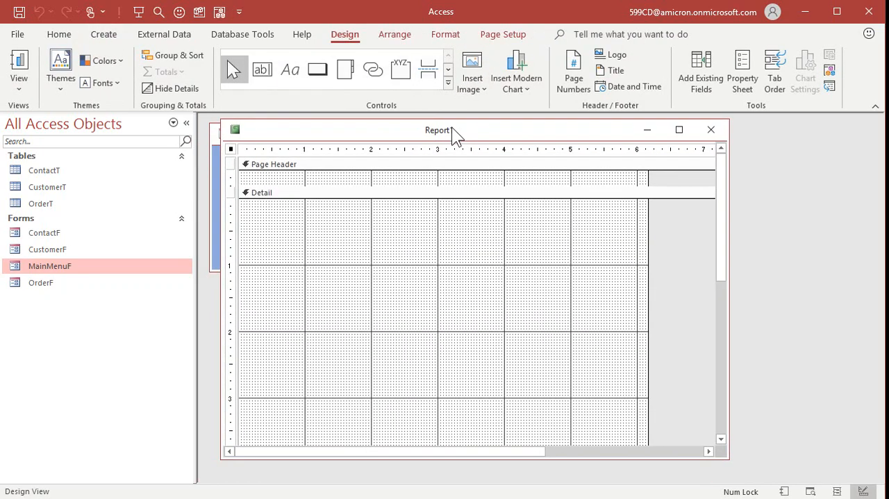
left_click(742, 69)
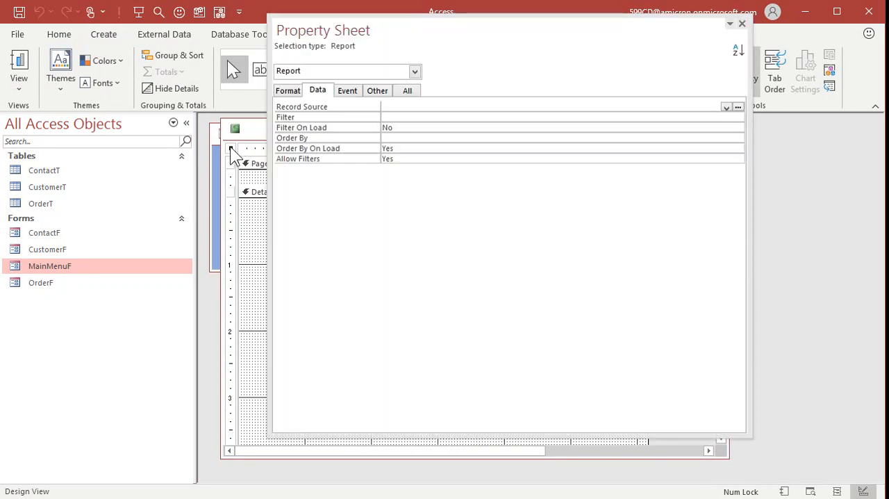
left_click(727, 107)
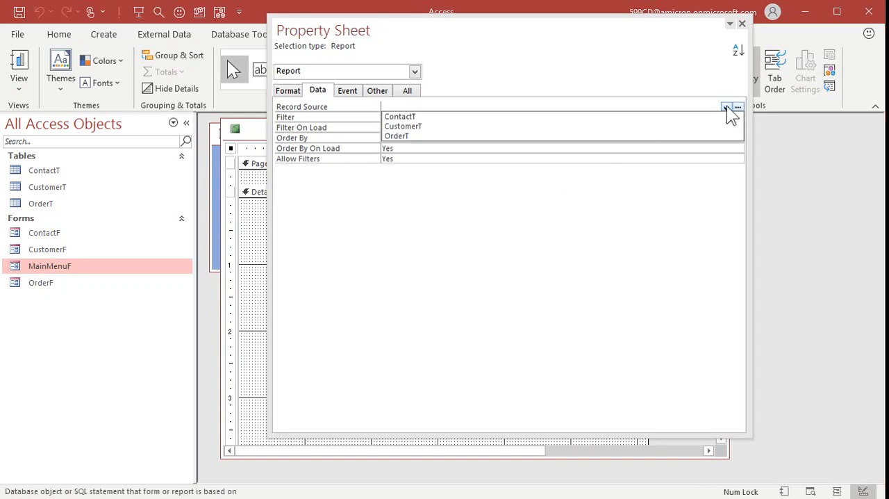
left_click(403, 125)
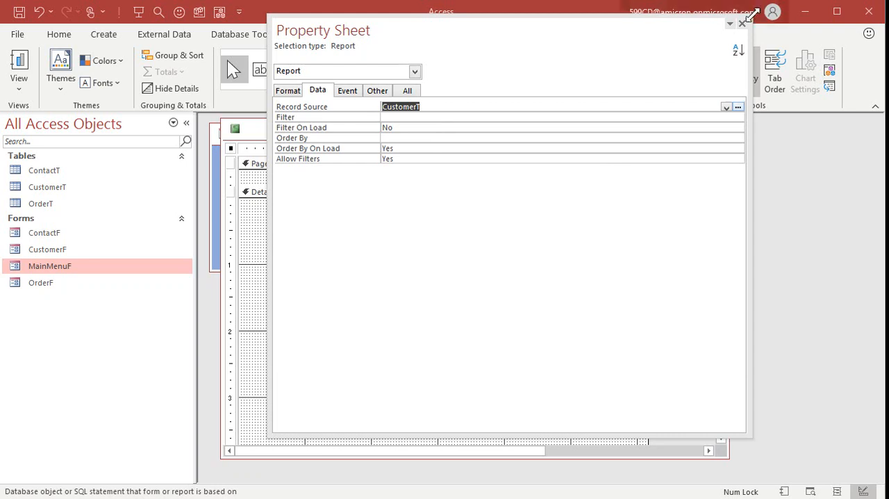
mouse_move(742, 23)
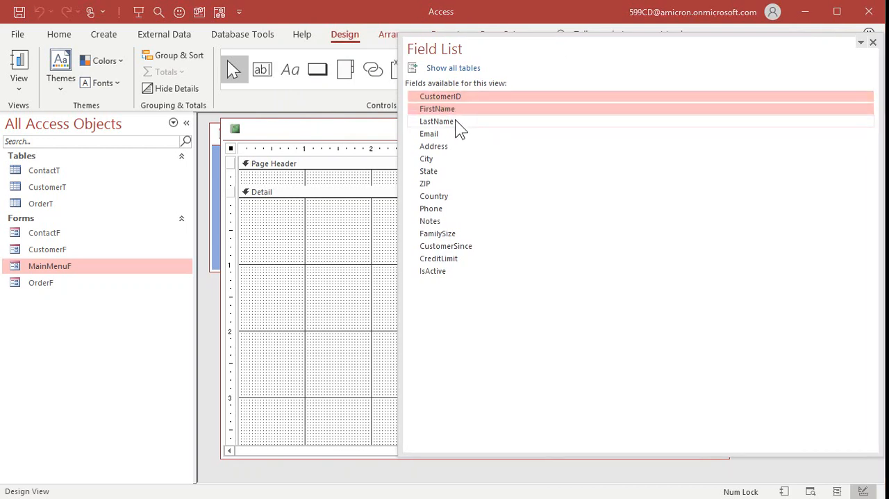
Place CustomerID, FirstName, LastName, Email and CreditLimit fields in the Detail section
left_click(437, 121)
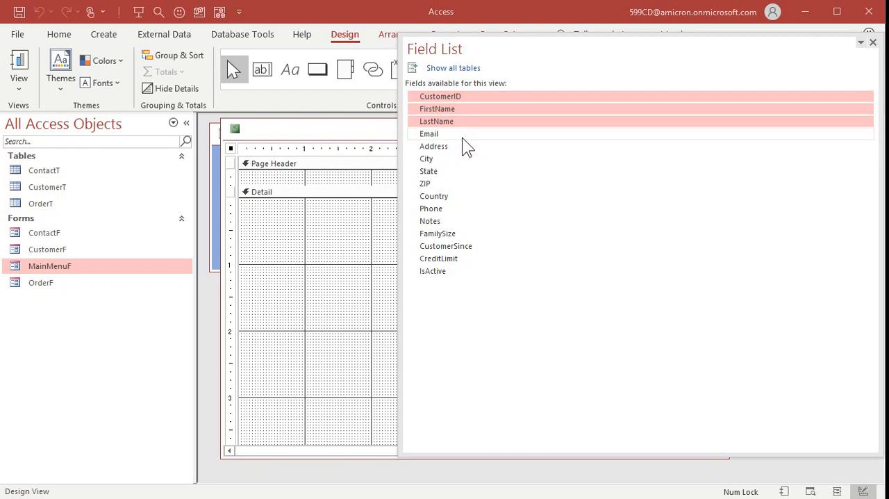
left_click(429, 133)
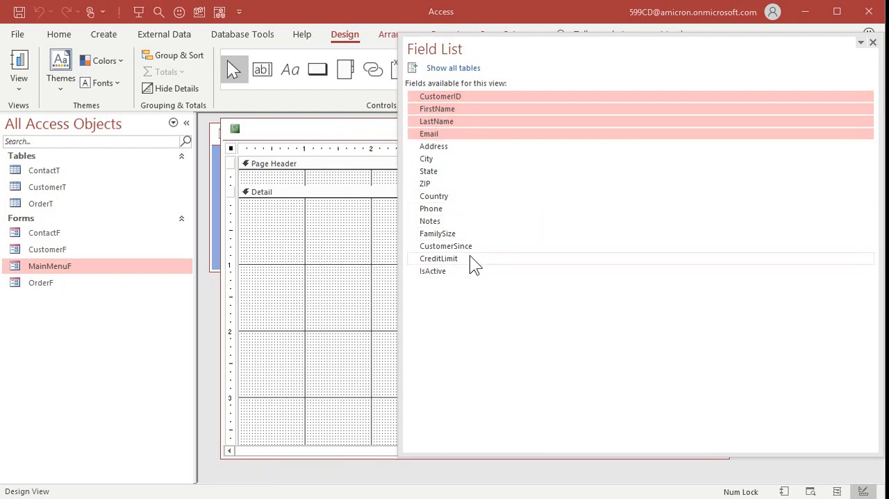
left_click_drag(438, 257, 337, 243)
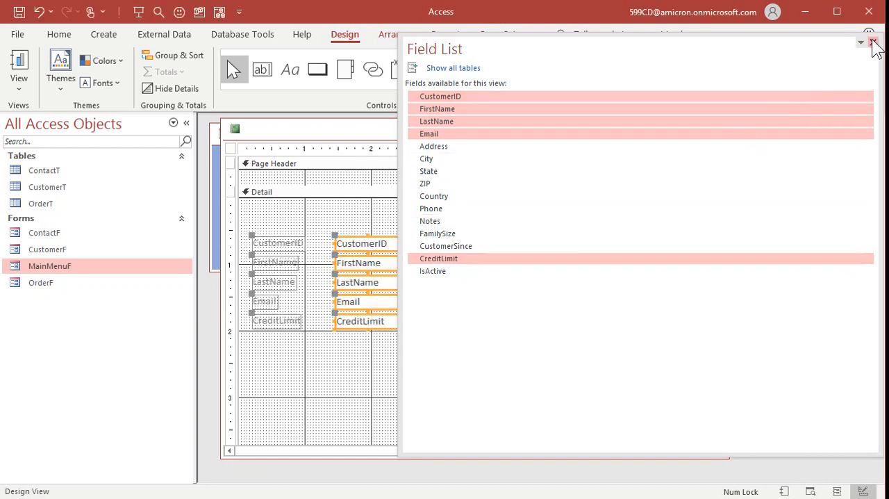
left_click(874, 42)
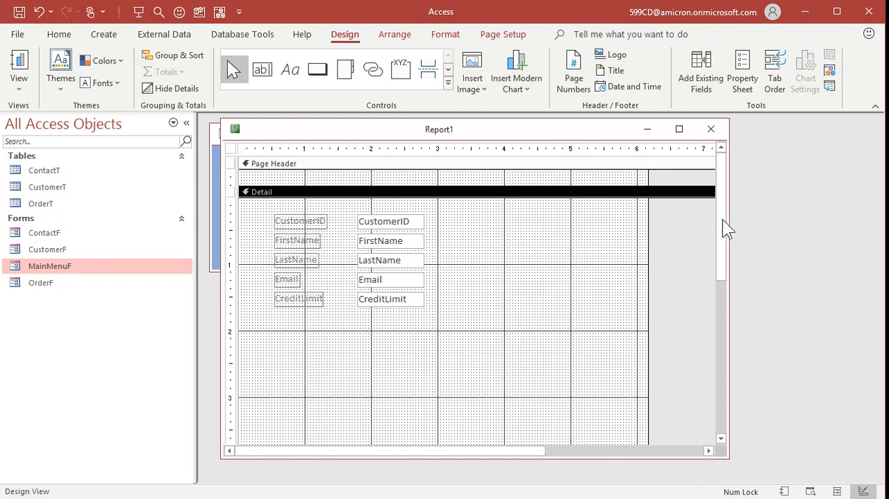
Set the Detail section's Force New Page to After Section, with #FFFFFF back colors
scroll("down", 3)
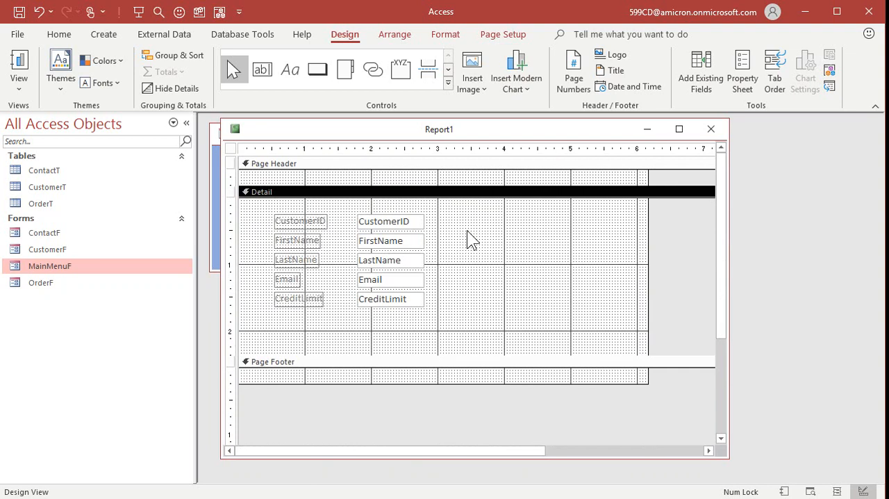
mouse_move(448, 206)
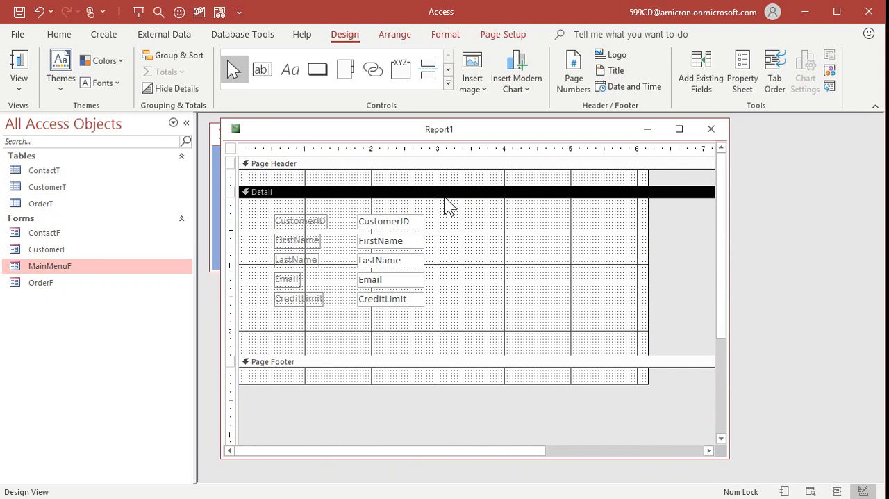
right_click(444, 202)
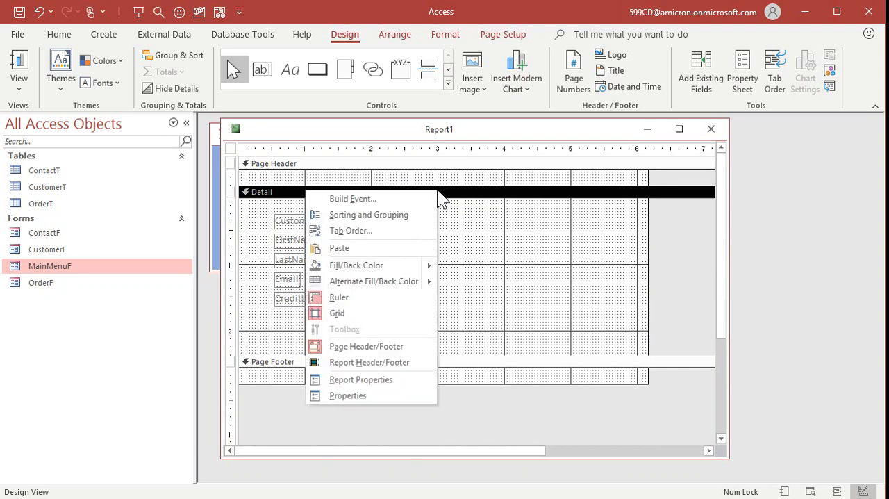
left_click(348, 396)
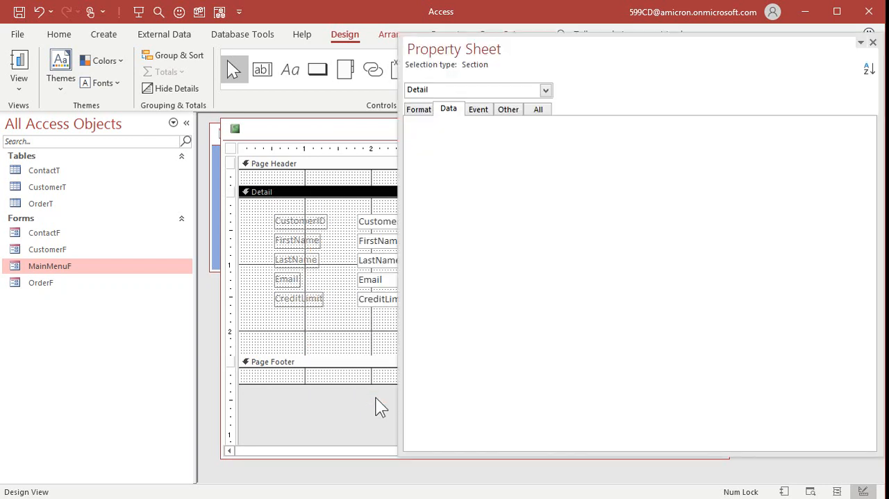
left_click(538, 109)
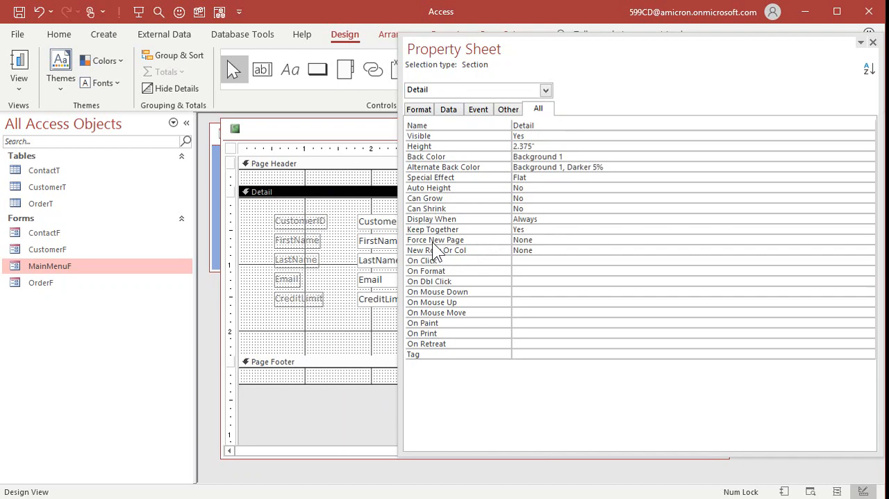
left_click(869, 240)
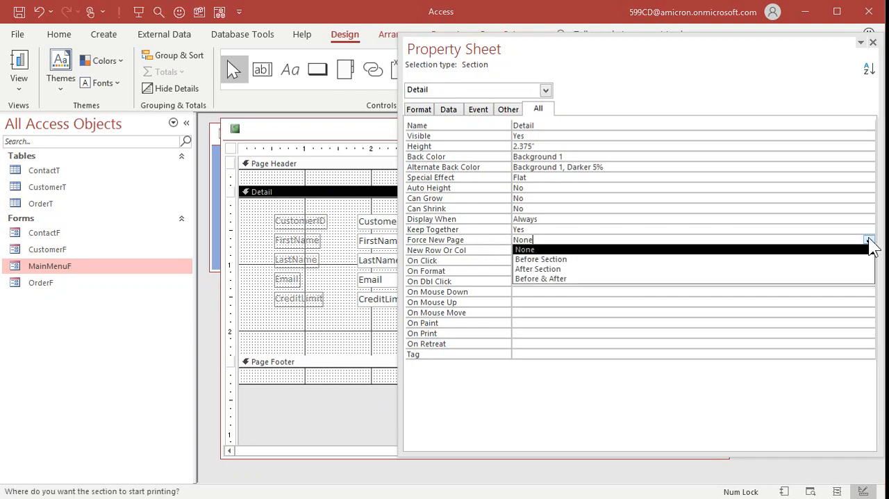
left_click(537, 269)
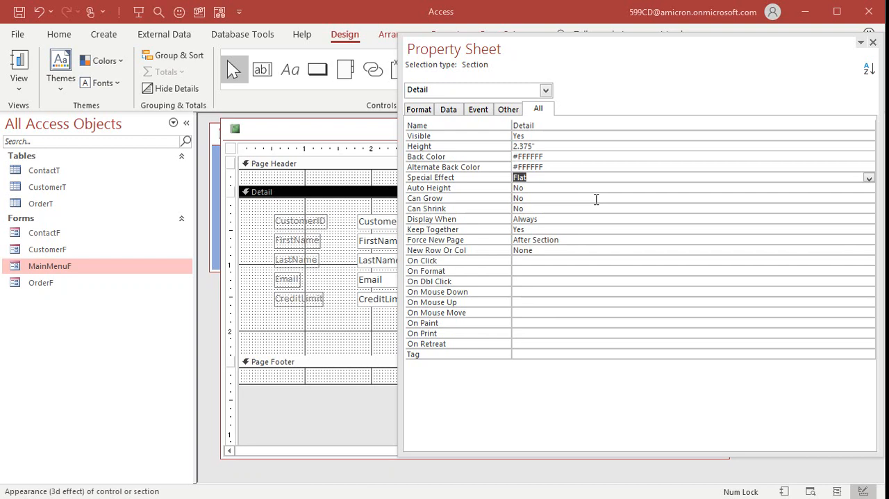
Save the report as CustomerR and bring up its view shortcut menu
left_click(873, 42)
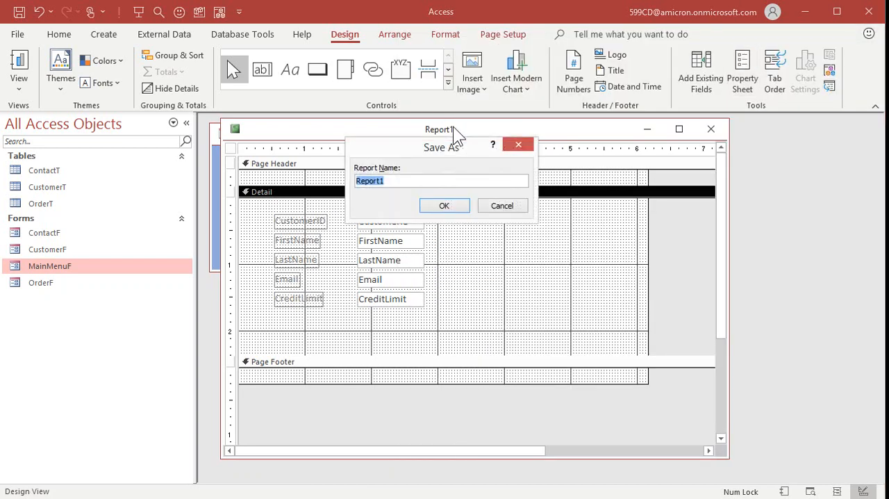
type("CustomerR")
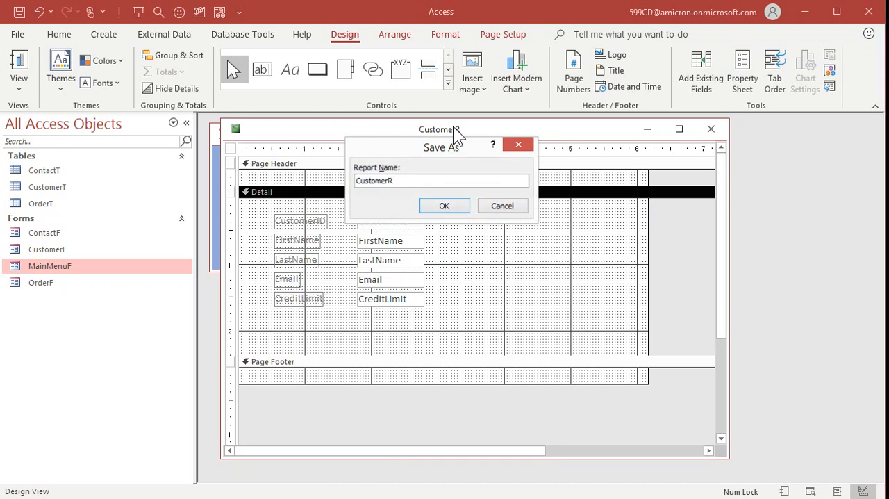
left_click(445, 205)
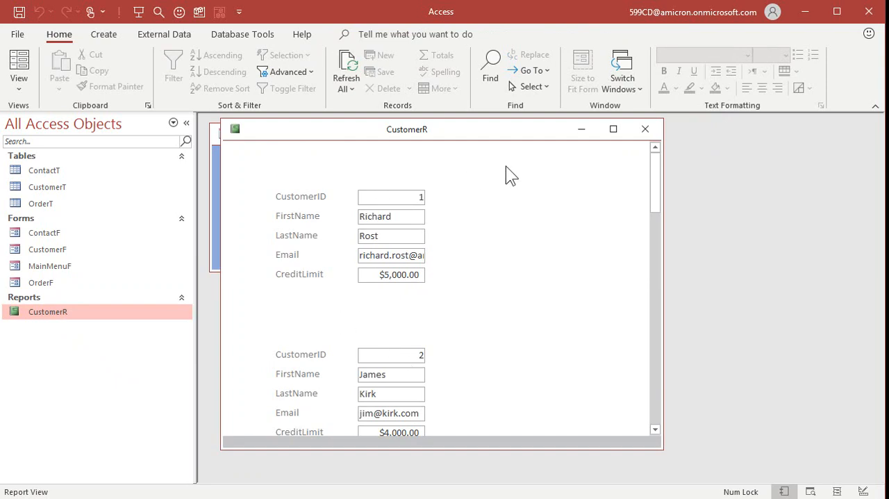
mouse_move(459, 193)
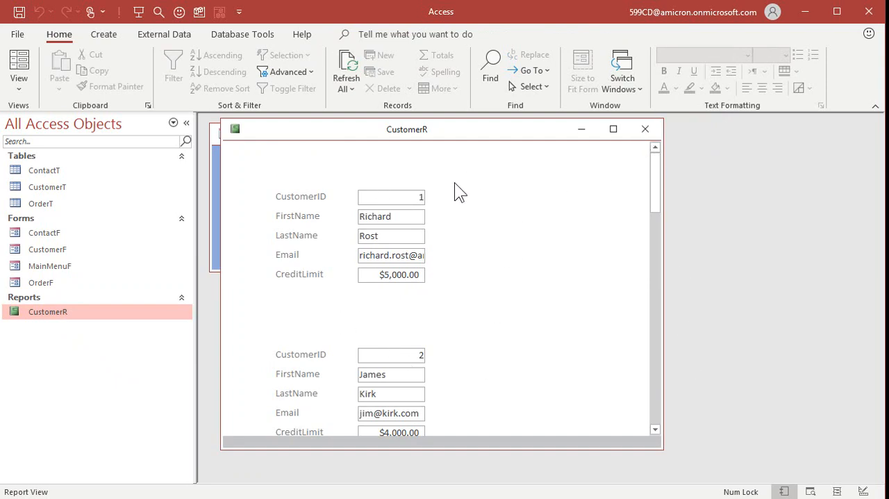
right_click(458, 191)
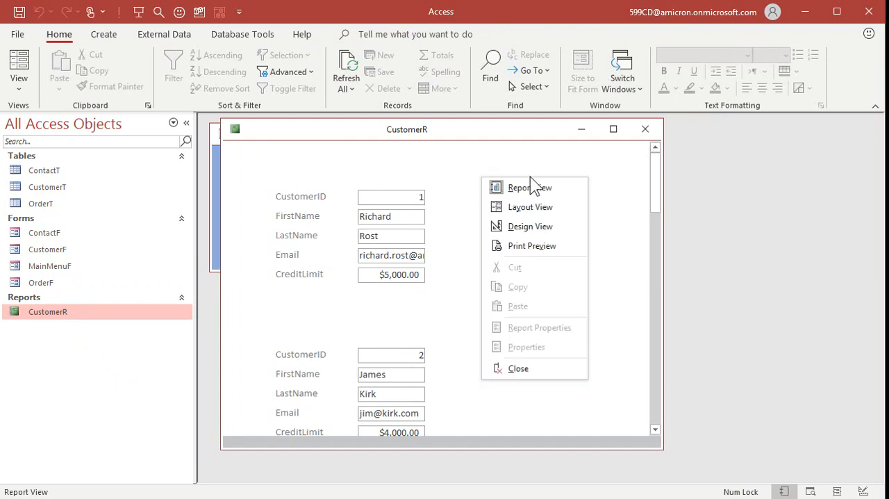
Preview CustomerR in Print Preview, zooming in and stepping through its pages
left_click(532, 245)
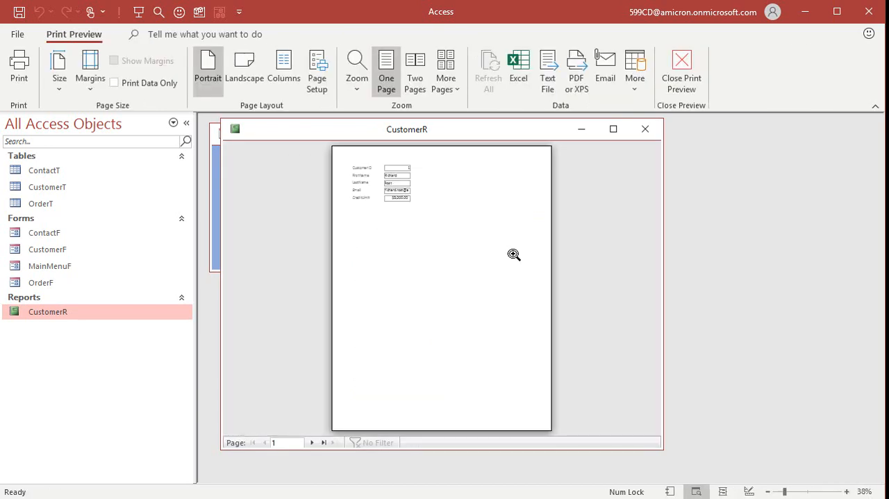
left_click(312, 442)
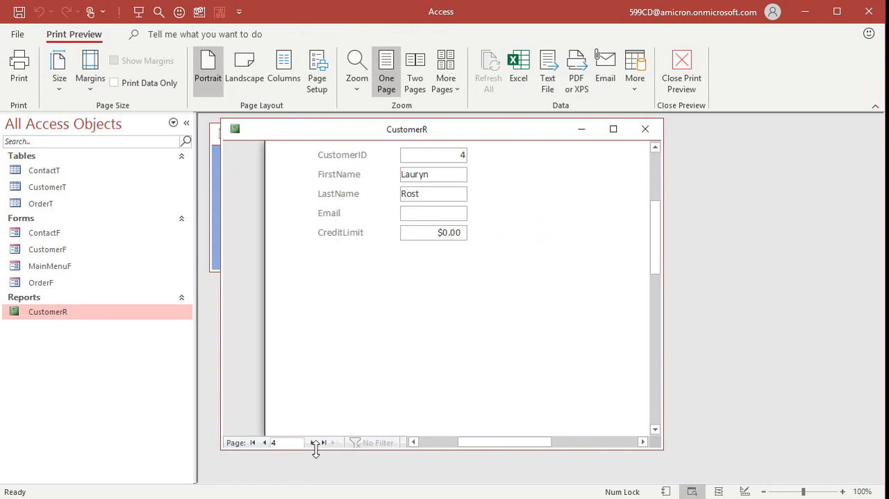
left_click(323, 442)
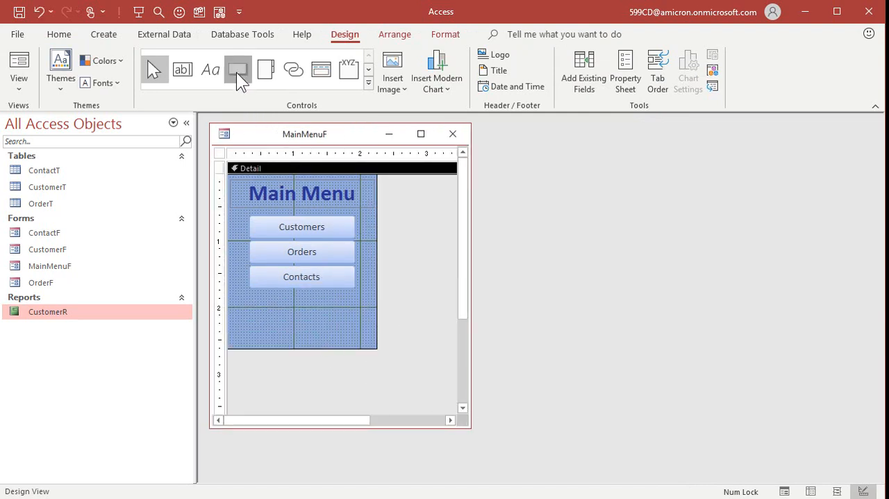
Draw a 'Customer Report' button below Contacts that sends CustomerR to a file
left_click(238, 70)
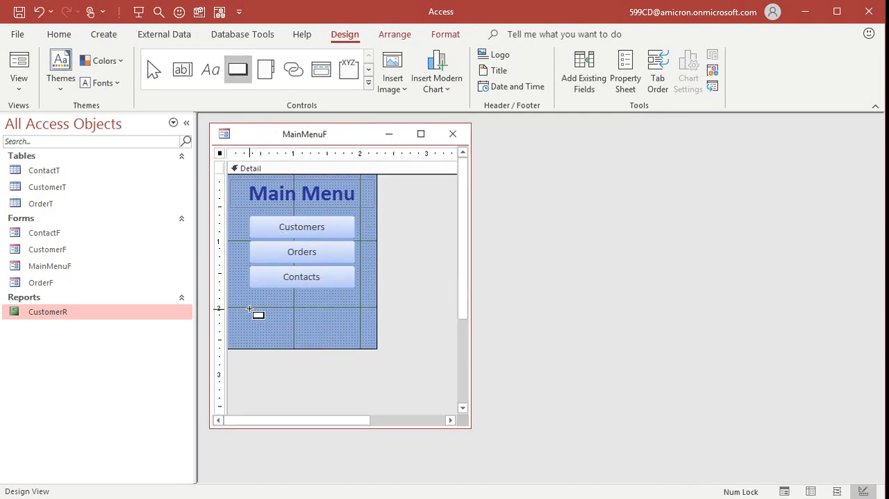
left_click_drag(249, 308, 294, 329)
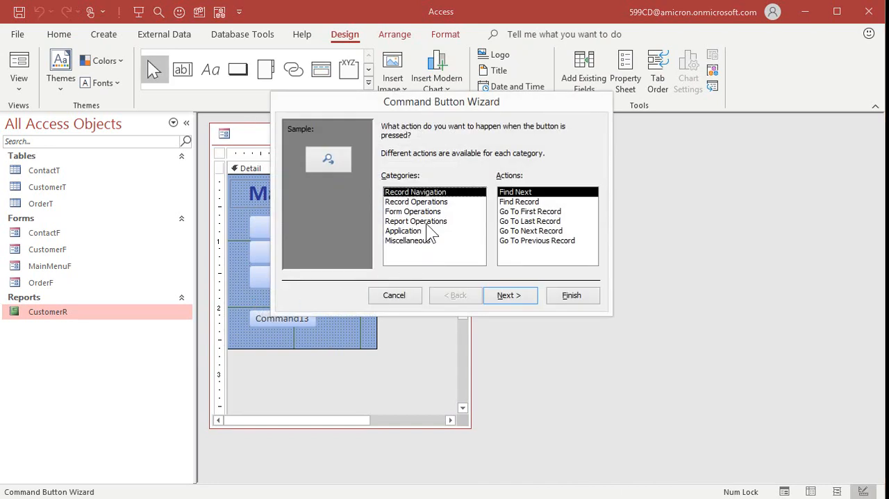
left_click(416, 221)
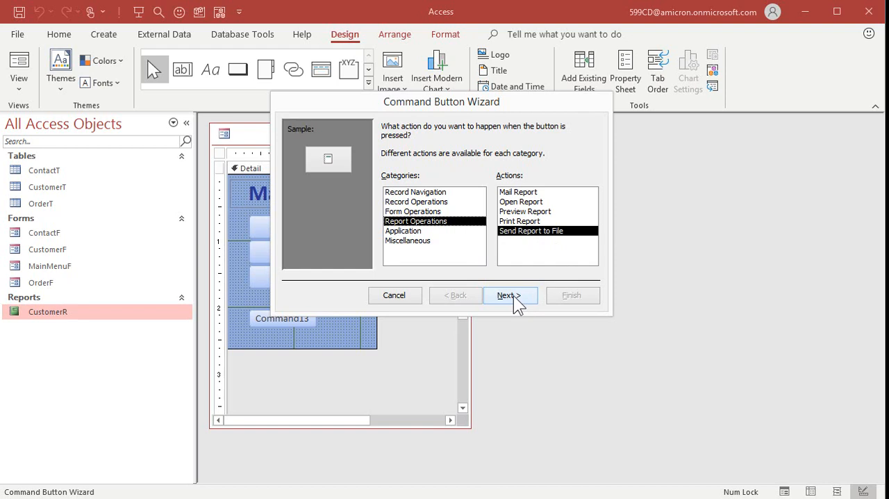
left_click(509, 294)
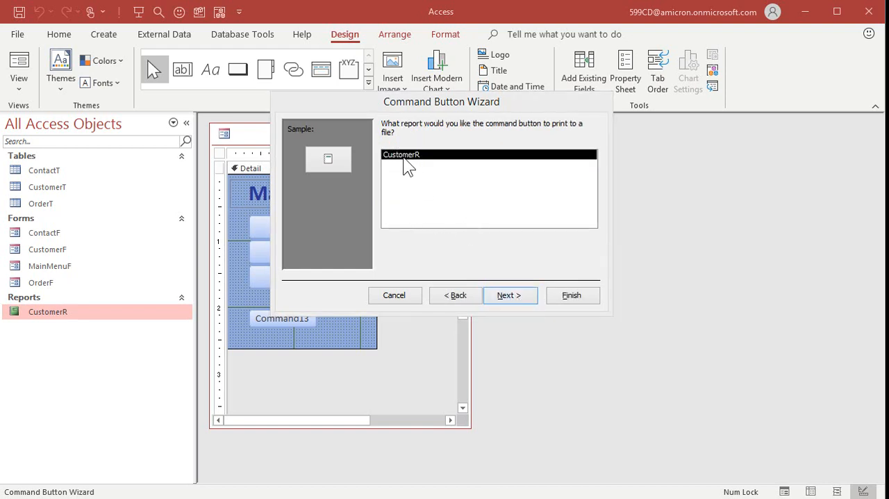
left_click(510, 294)
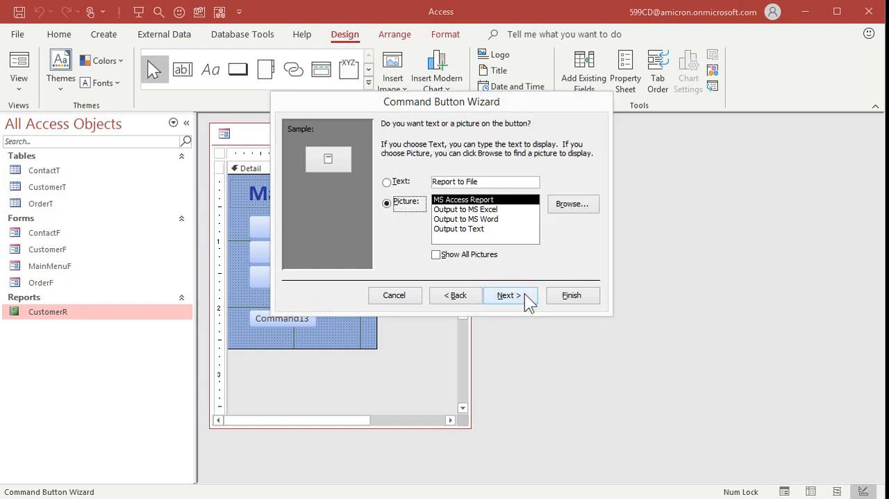
left_click(387, 182)
type("Customer")
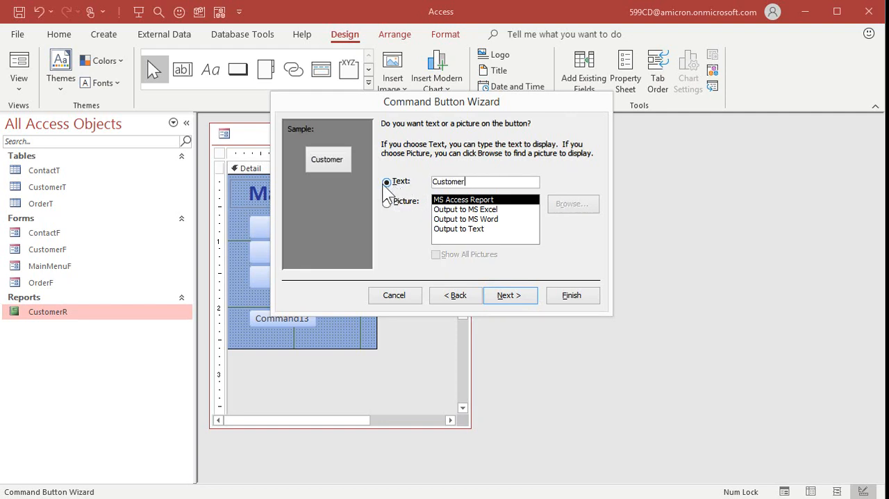
type("Report")
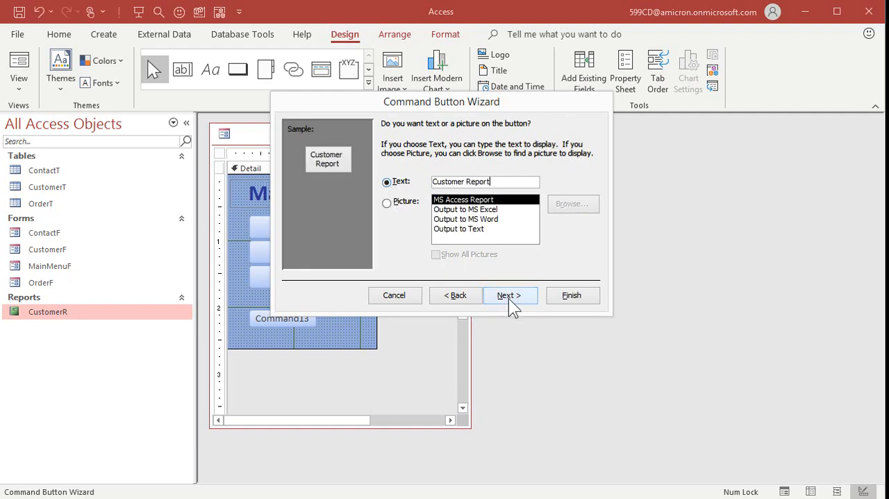
left_click(509, 296)
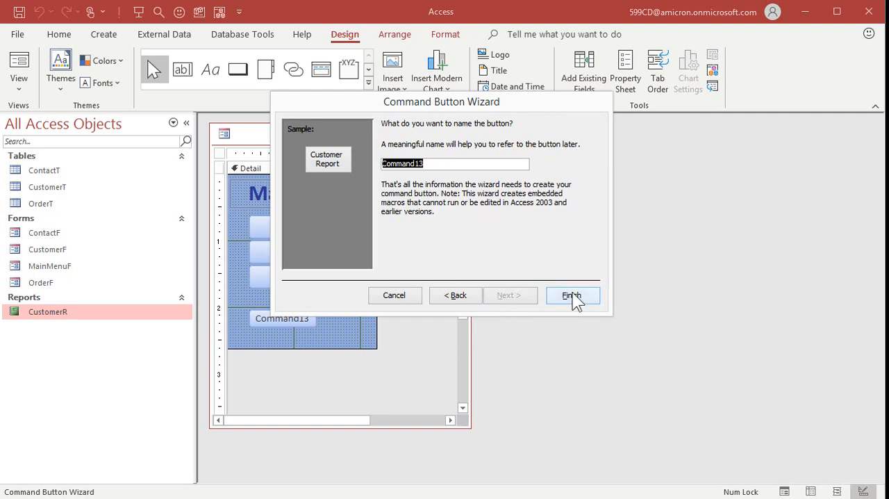
left_click(572, 294)
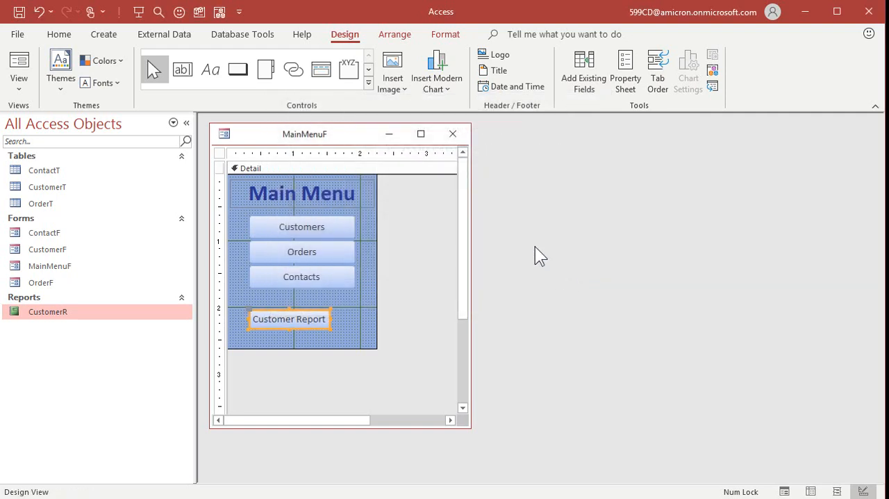
Save and close the MainMenuF design, then open the form
left_click(59, 34)
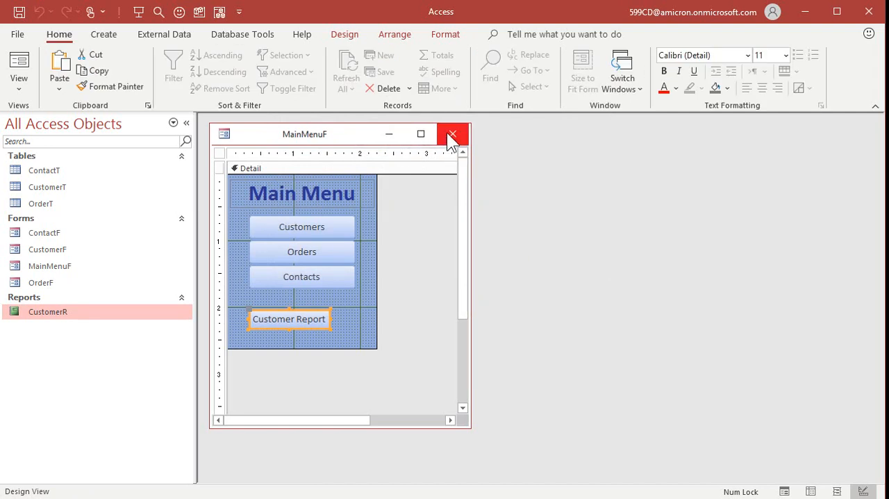
left_click(451, 134)
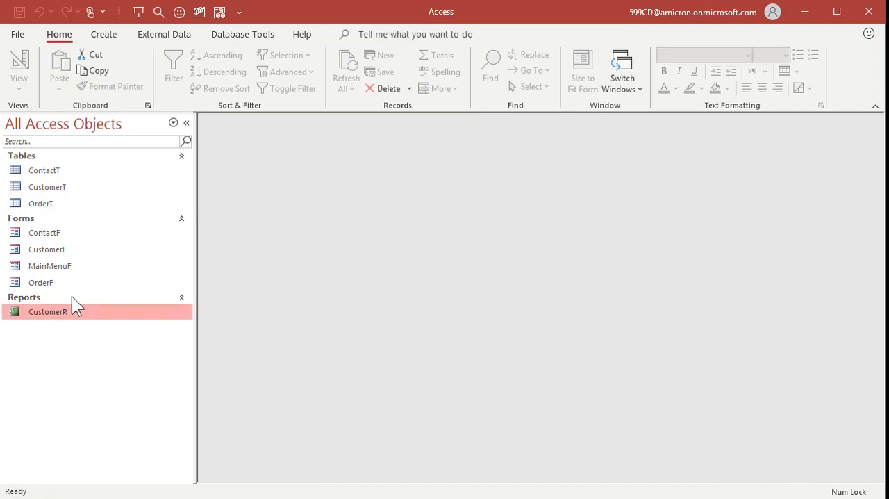
double_click(49, 266)
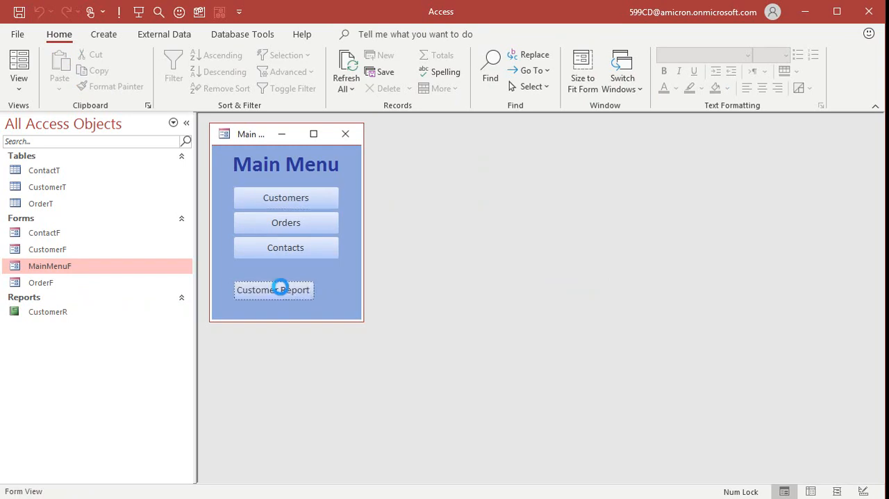
Export CustomerR as CustomerR.pdf using the Customer Report button
left_click(273, 289)
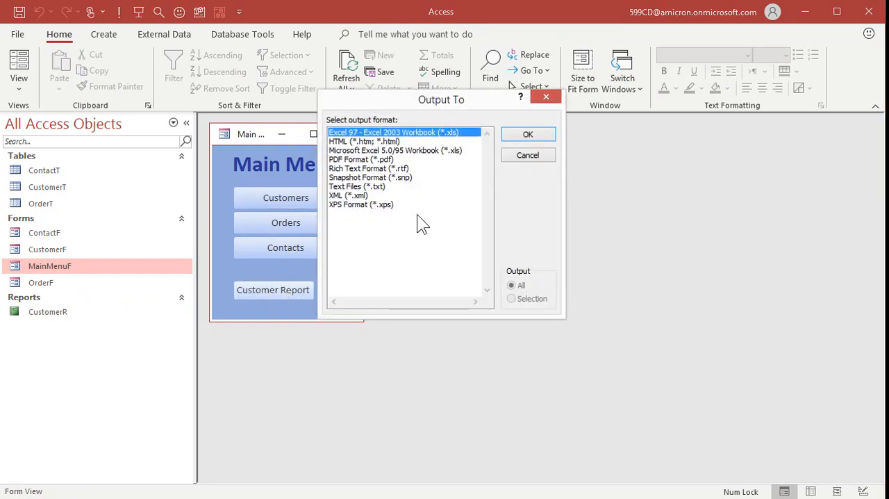
mouse_move(421, 239)
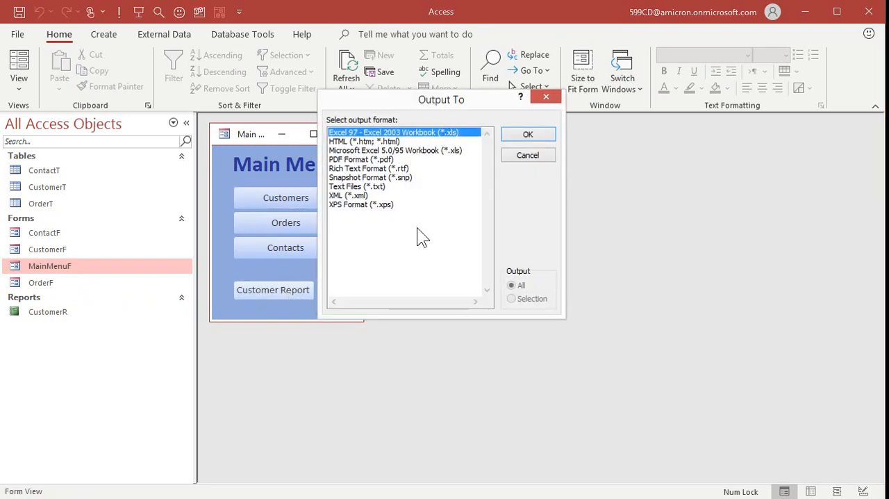
left_click(361, 159)
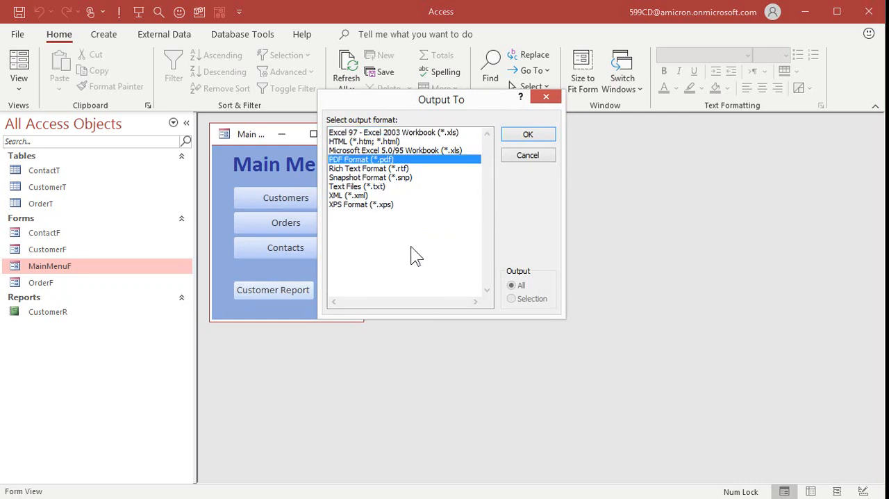
left_click(528, 154)
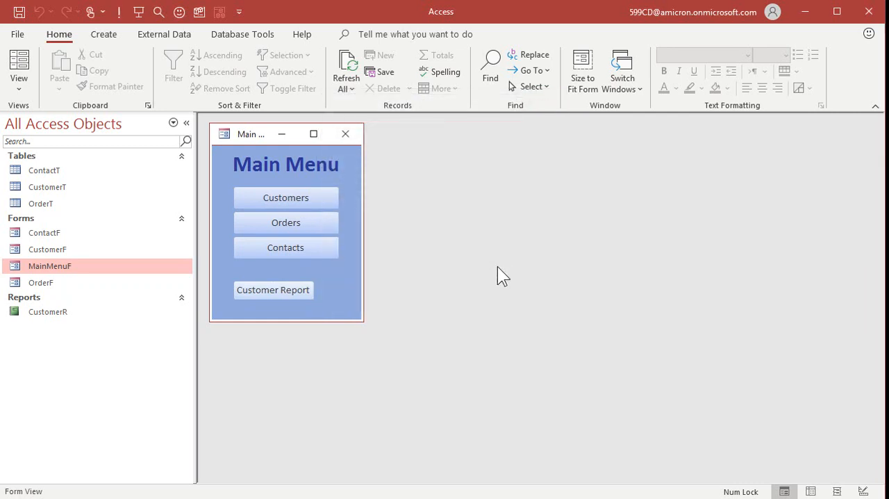
left_click(273, 290)
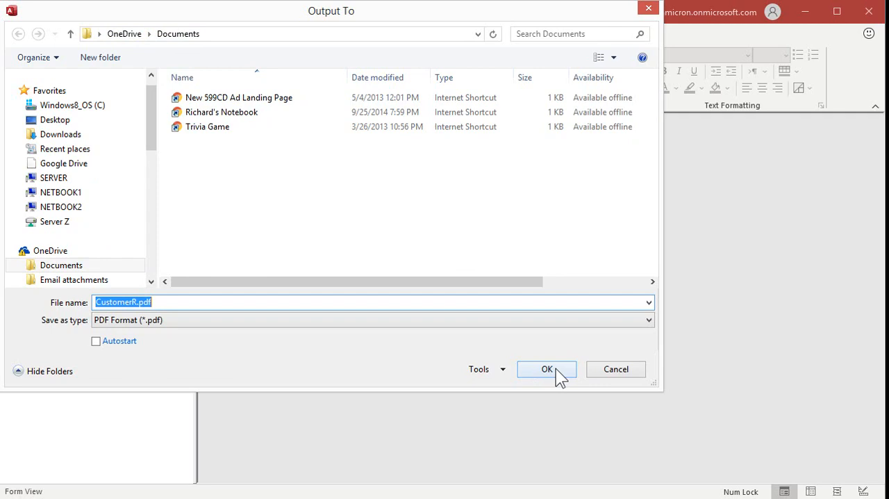
left_click(547, 369)
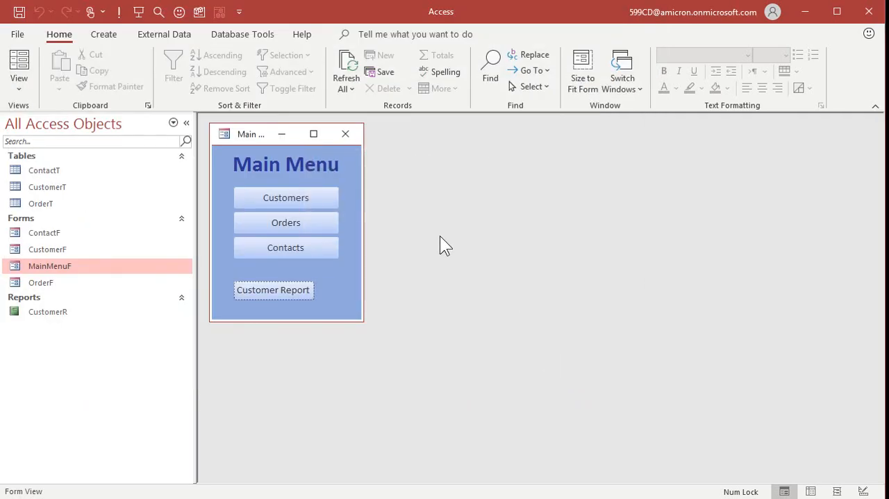
mouse_move(506, 243)
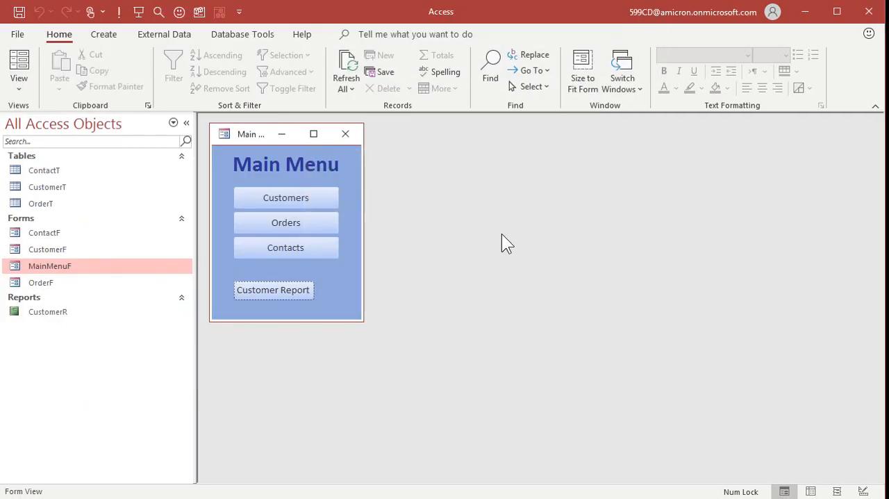
mouse_move(469, 226)
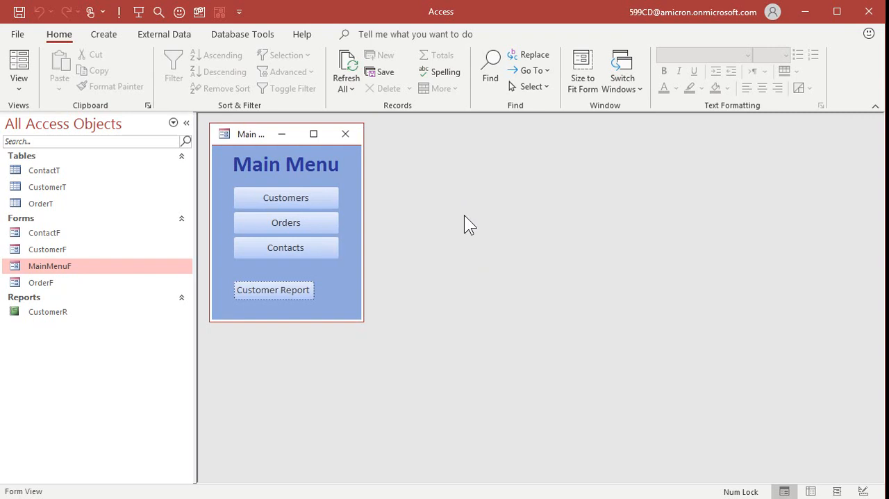
mouse_move(375, 286)
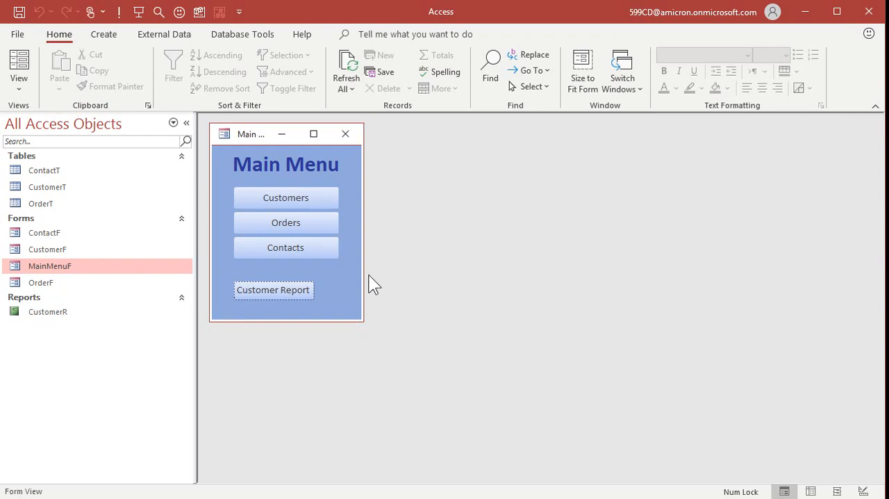
mouse_move(496, 249)
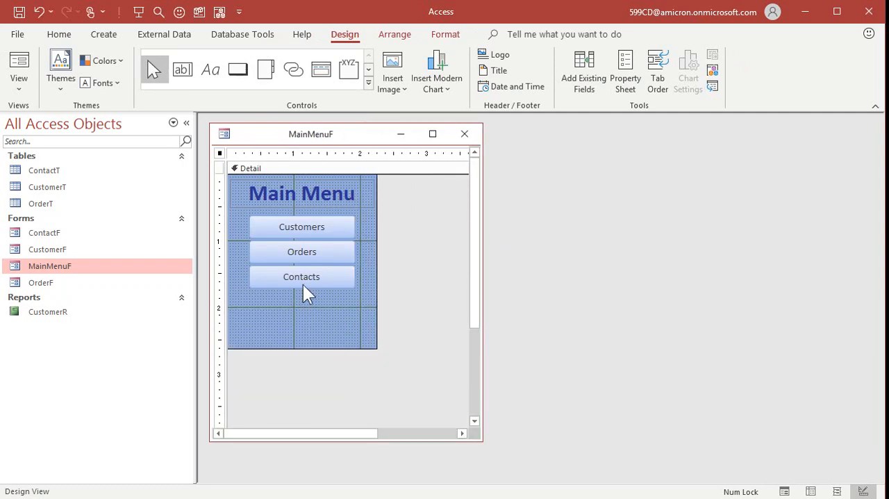
Duplicate the Contacts button as 'Export Customer PDF' and bring up its options
left_click(301, 277)
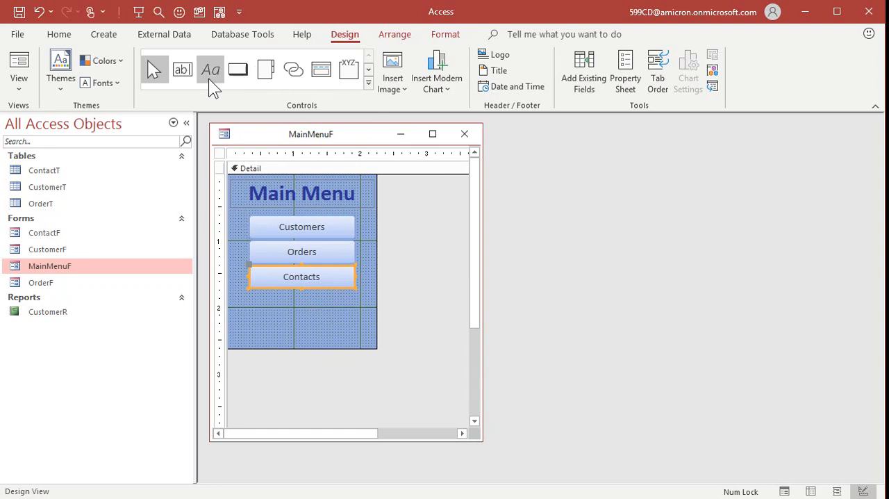
mouse_move(307, 269)
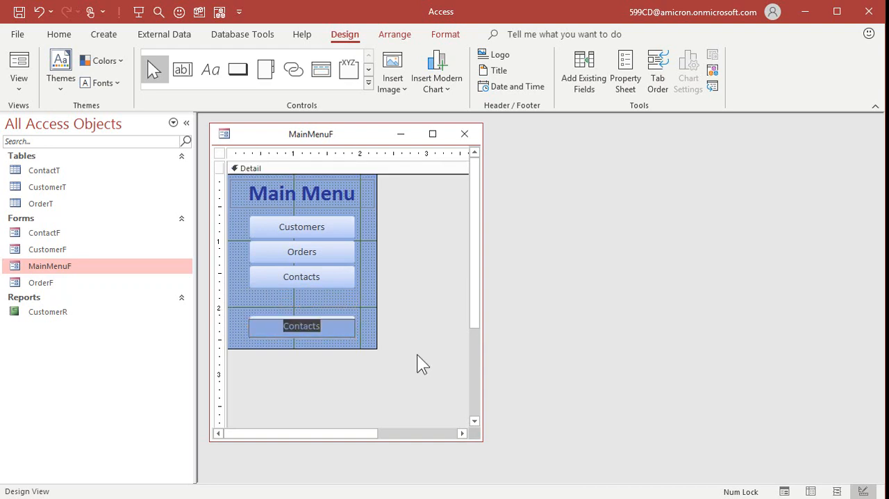
type("Export Customer PDF")
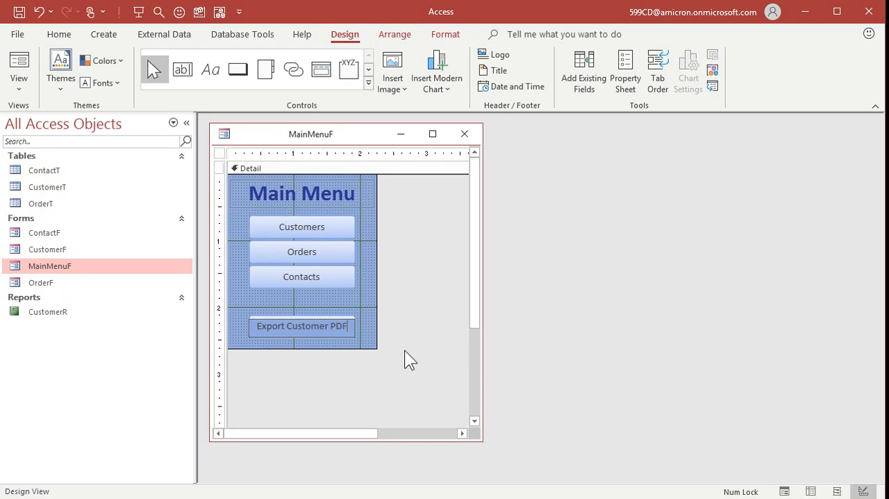
right_click(301, 326)
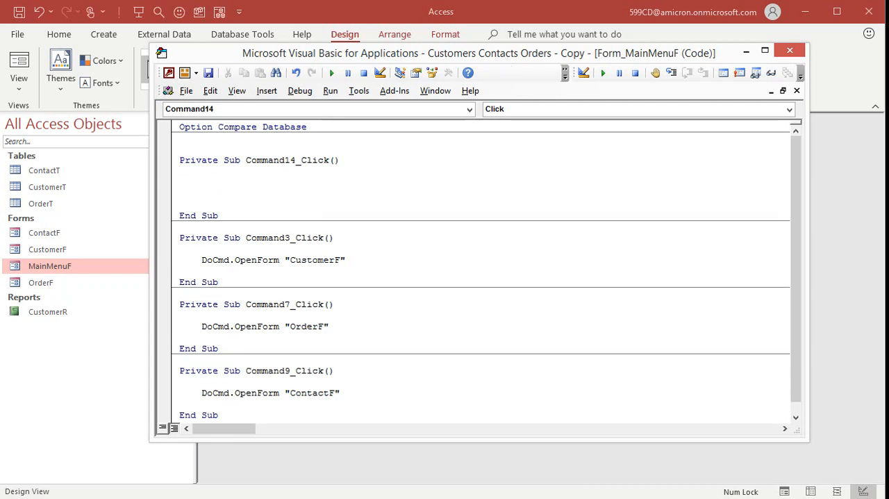
mouse_move(442, 175)
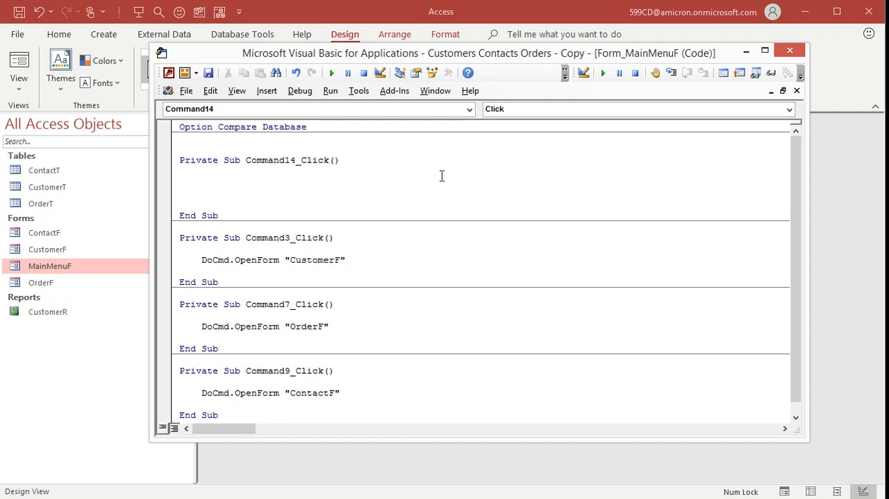
Write DoCmd.OutputTo acOutputReport, "CustomerR", acFormatPDF in the Command14_Click sub
type("docmd")
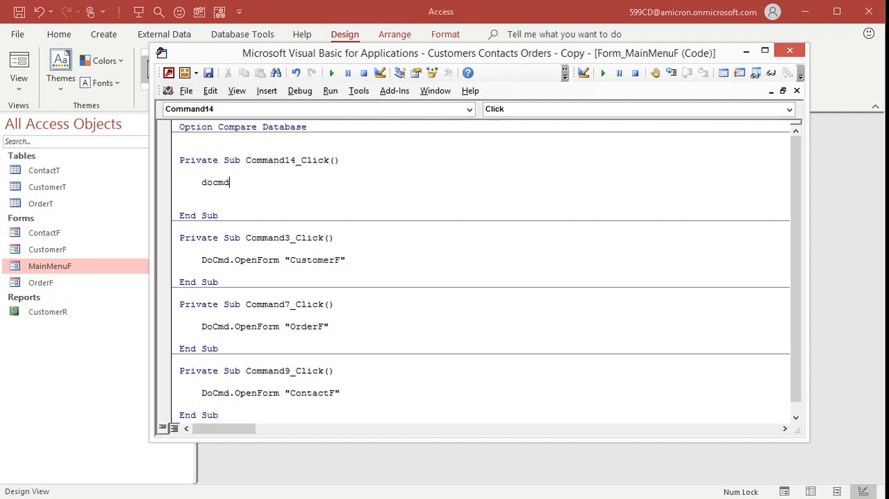
type(".")
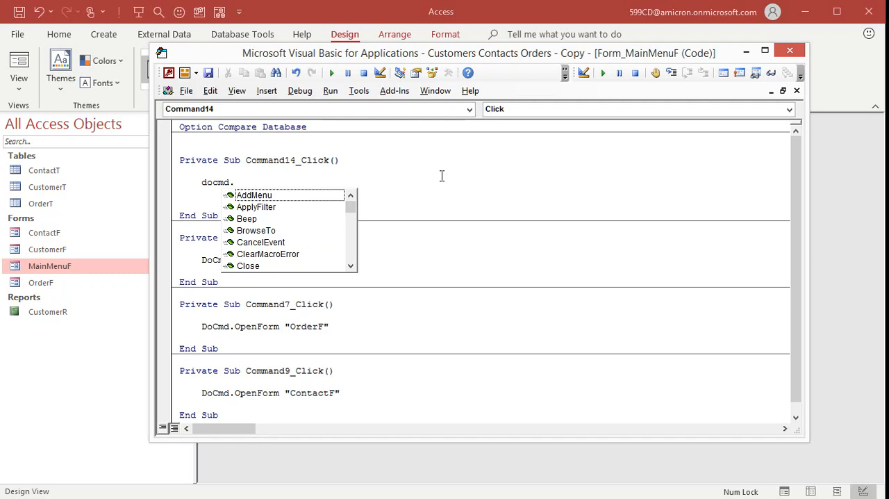
type("outputto")
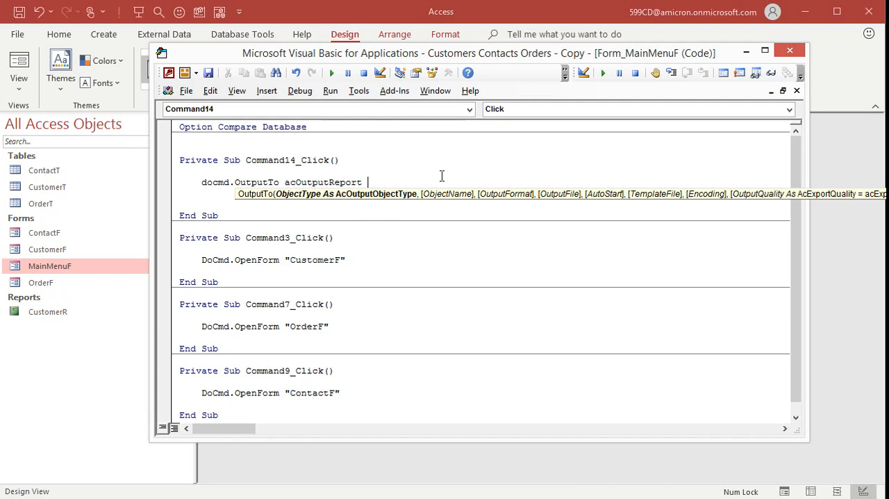
type(",")
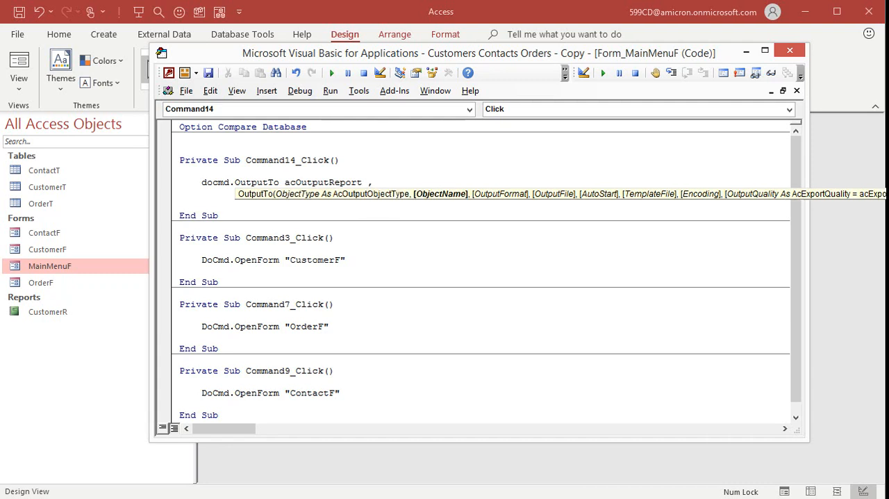
type("\"CustomerR\"")
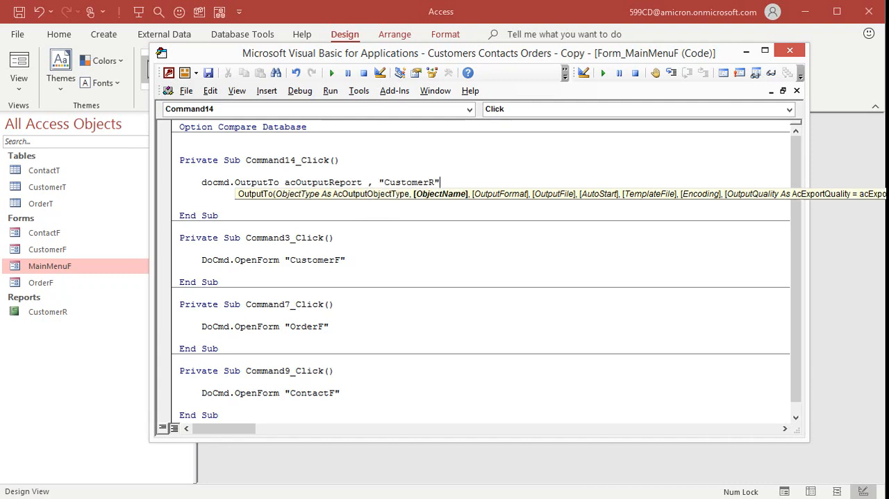
mouse_move(315, 279)
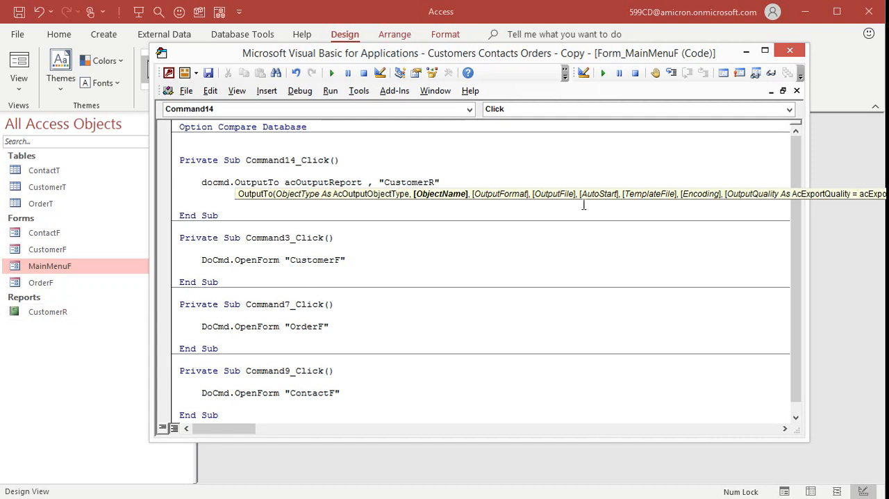
type(",")
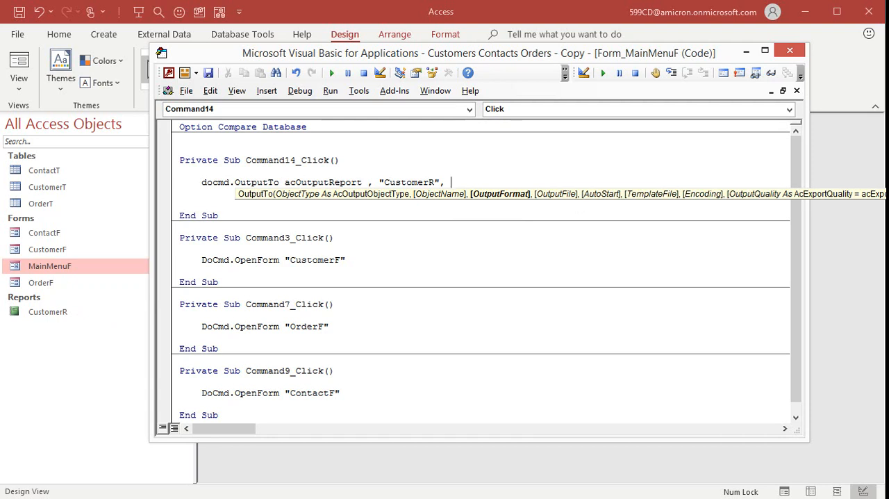
mouse_move(583, 205)
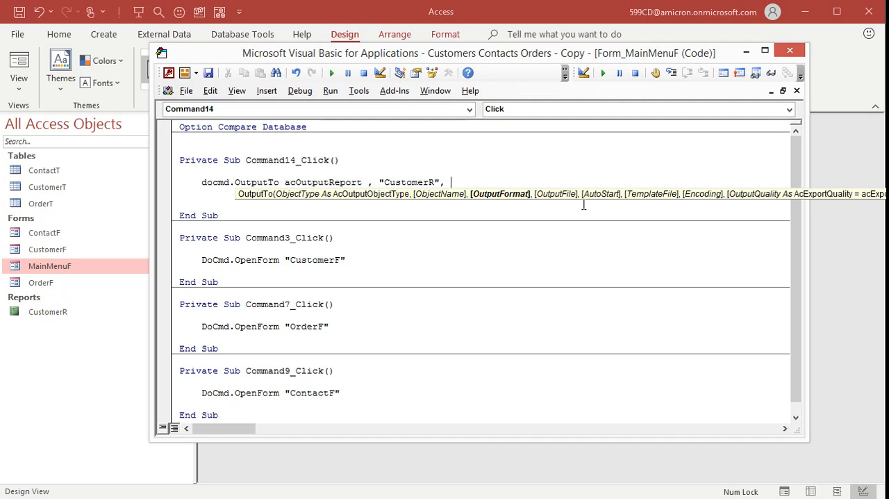
type("acFormat")
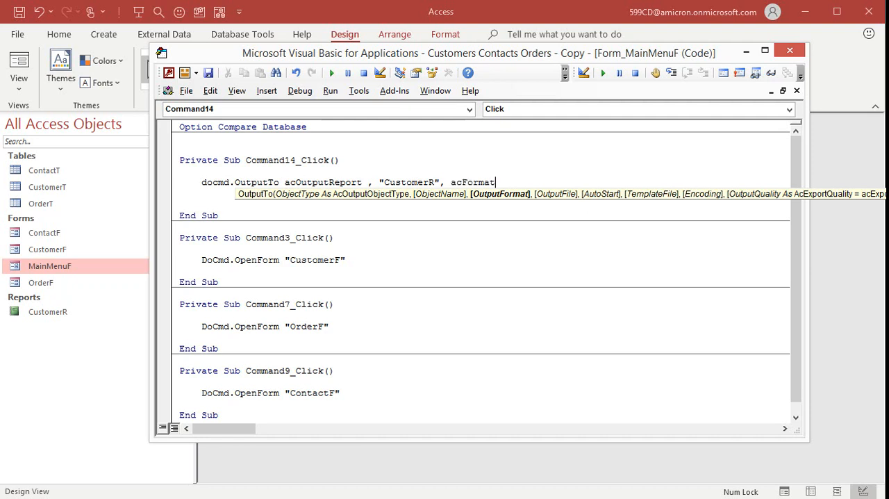
type("PDF, \"C:\\")
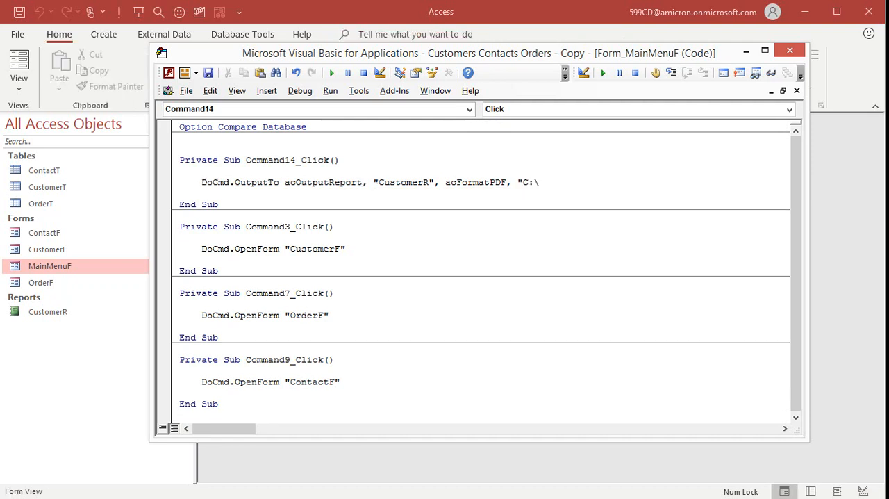
End the OutputTo line with the Users\Richard desktop path to Customers.PDF, then close VBA
type("Users")
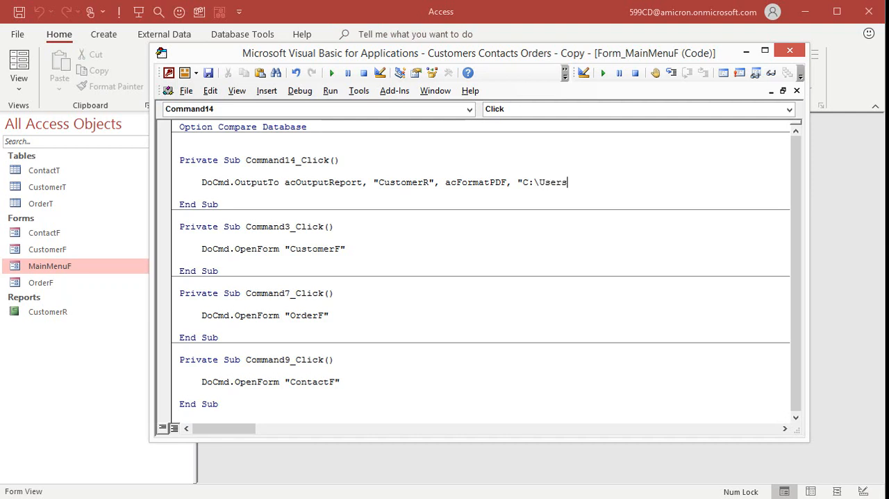
type("\\Richard]")
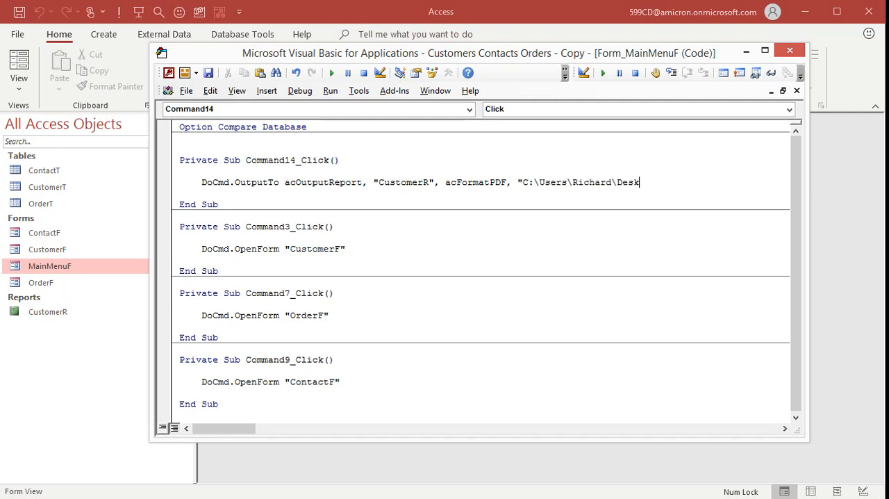
type("top\\")
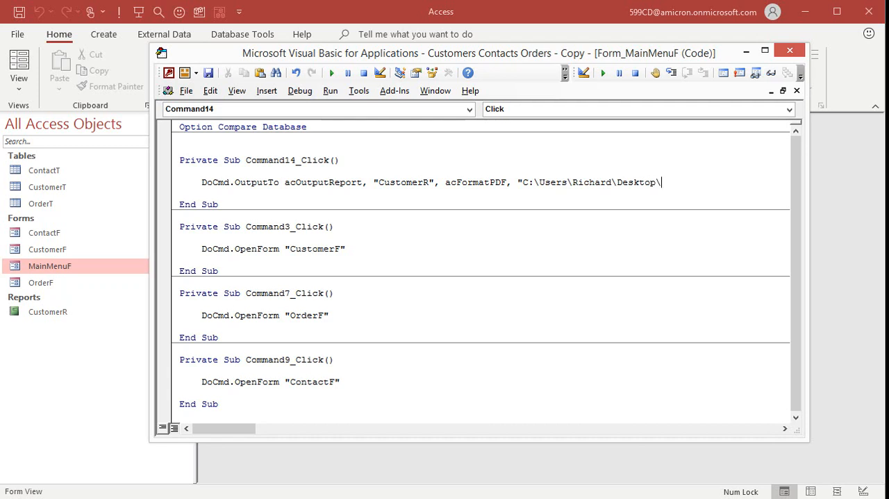
mouse_move(695, 182)
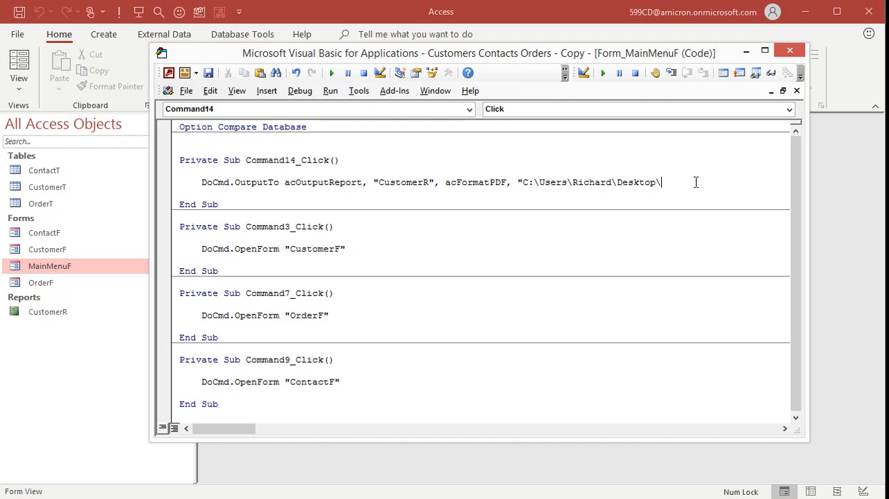
type("Customers.PDF\"")
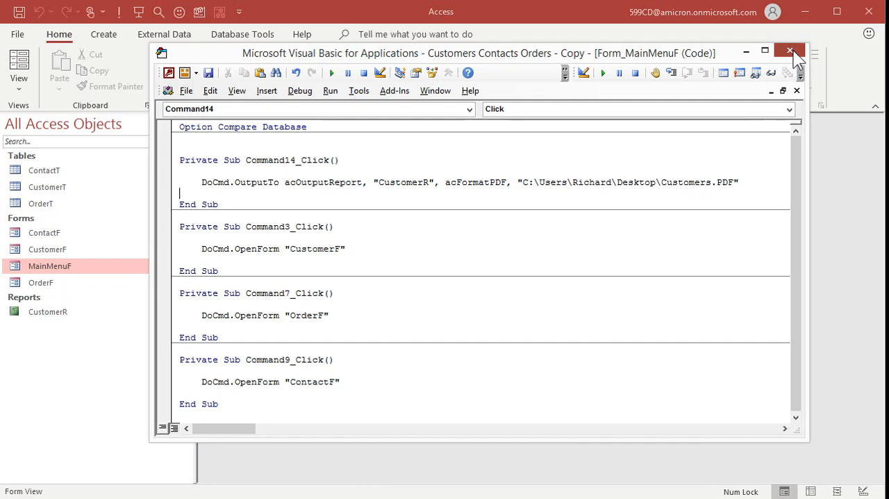
left_click(790, 52)
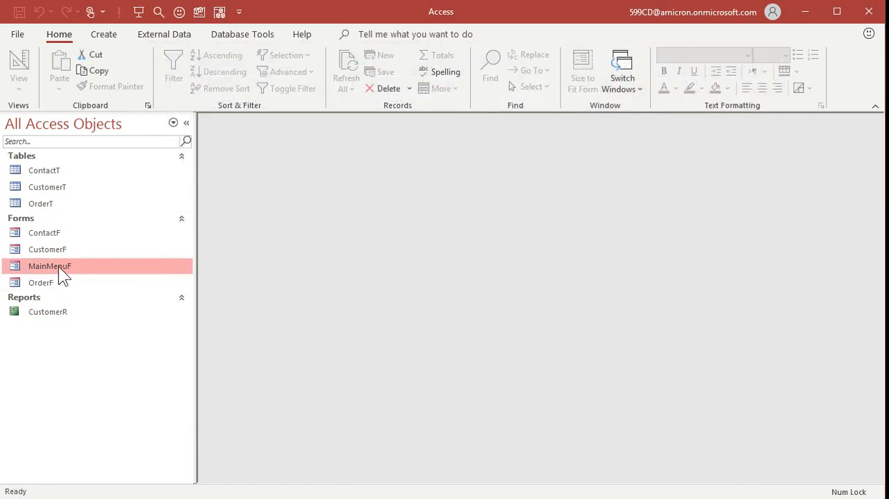
Run MainMenuF's Export Customer PDF button to create Customers.PDF, then minimize Access
double_click(50, 265)
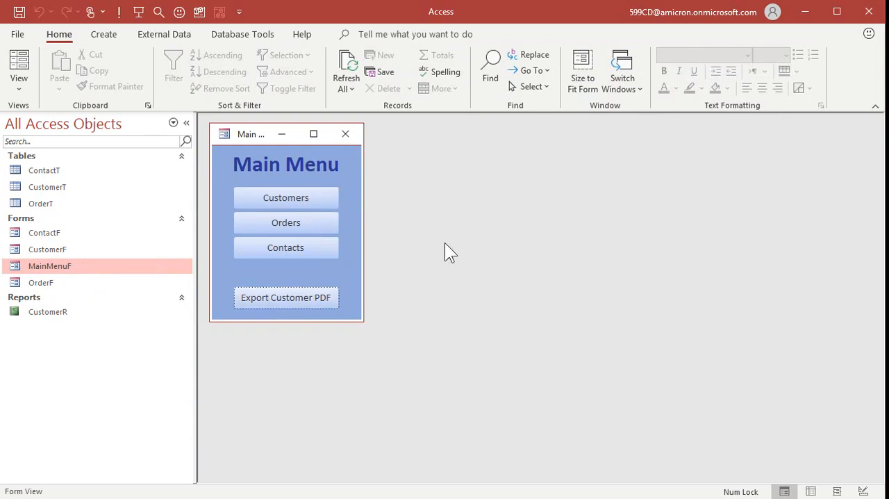
mouse_move(481, 248)
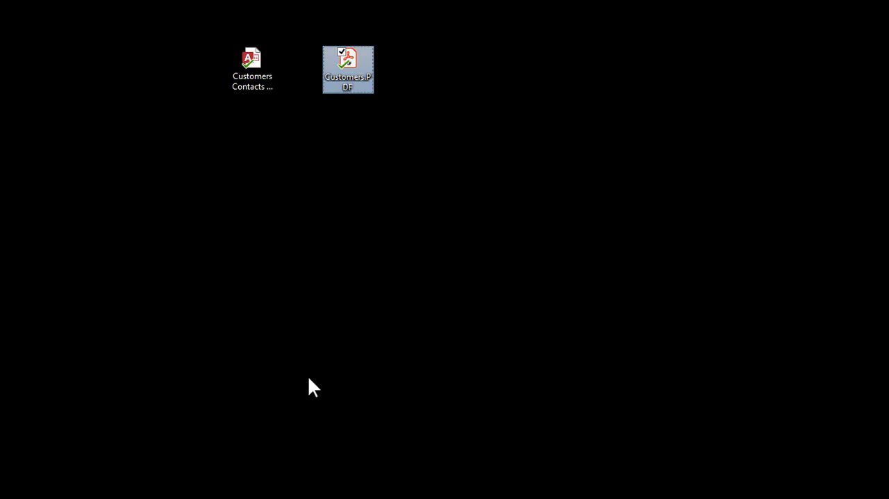
double_click(348, 62)
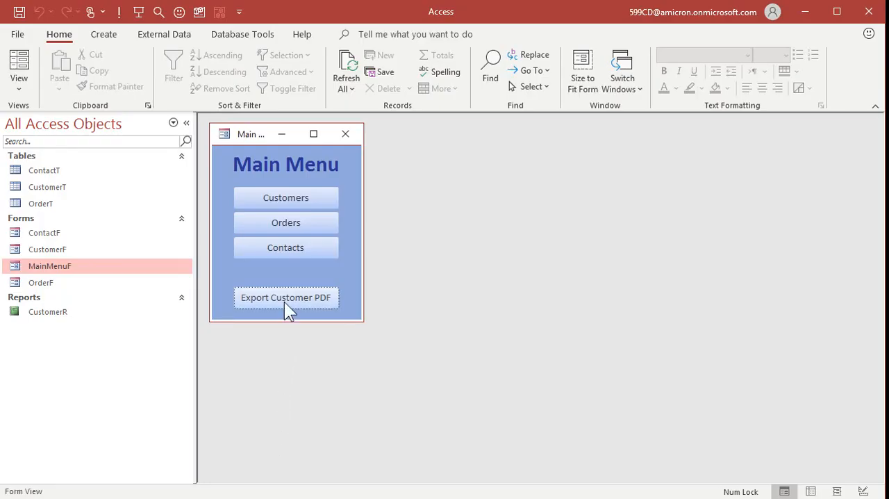
mouse_move(805, 12)
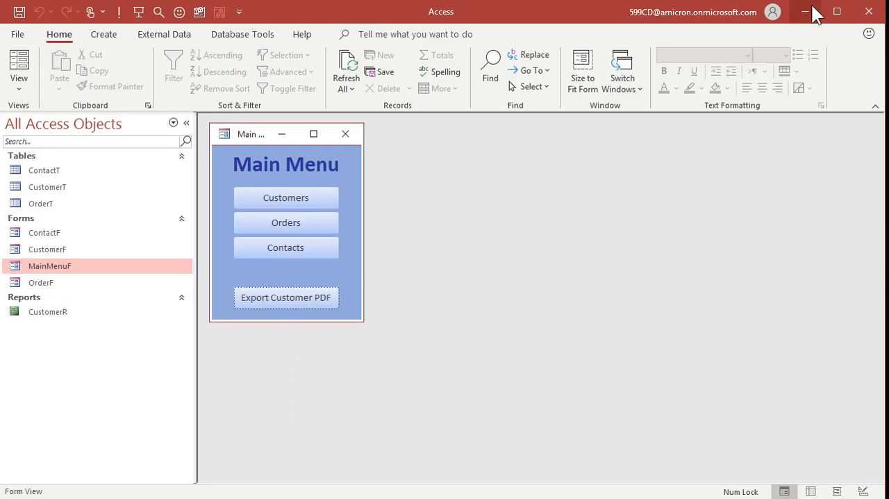
left_click(286, 297)
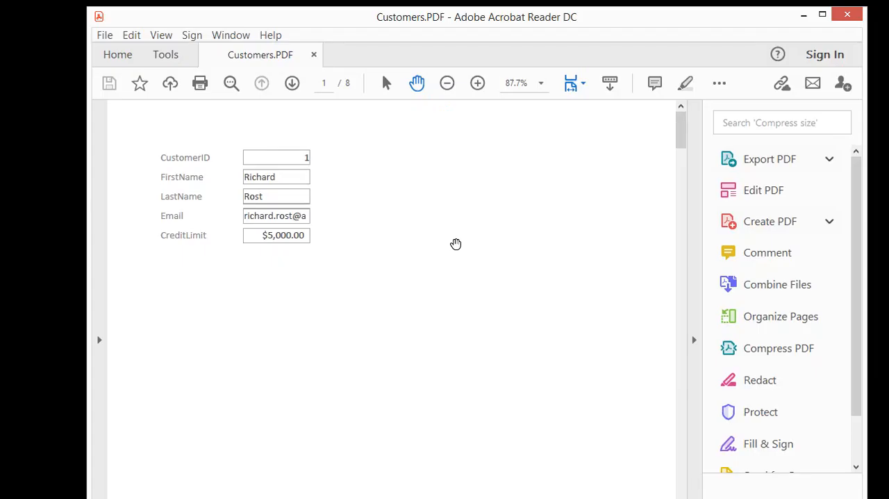